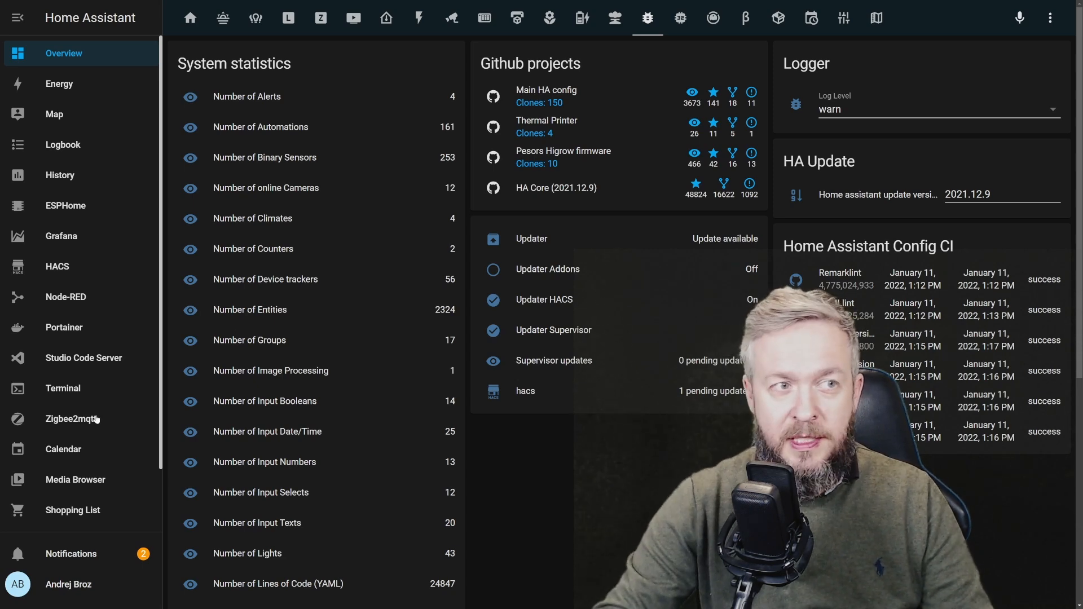
Step: Review count_entities.yaml in Studio Code Server, then check the system statistics dashboard again
scroll("down", 3)
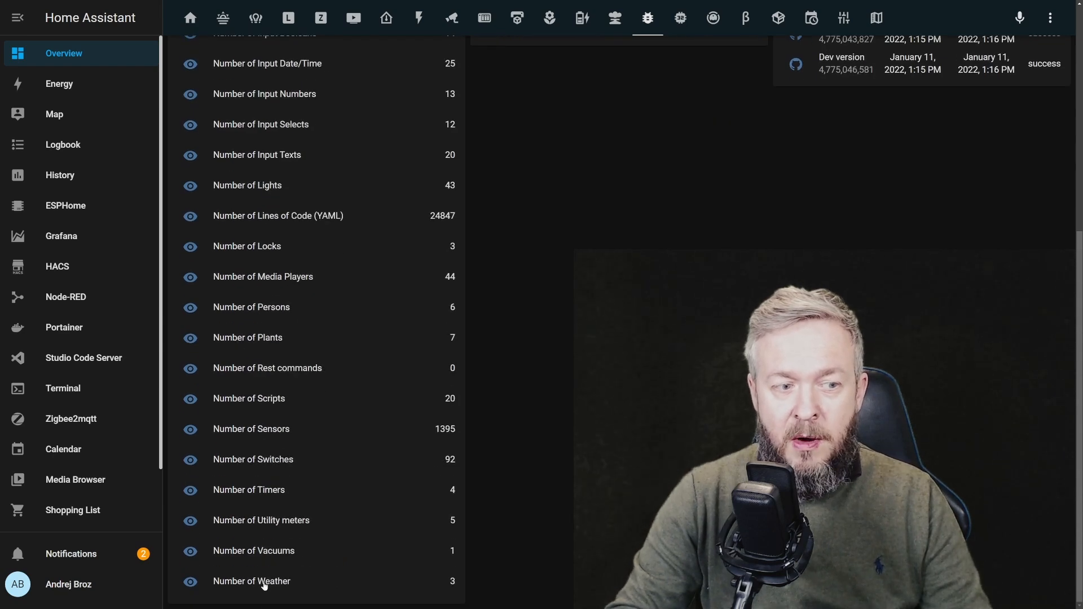
scroll("up", 3)
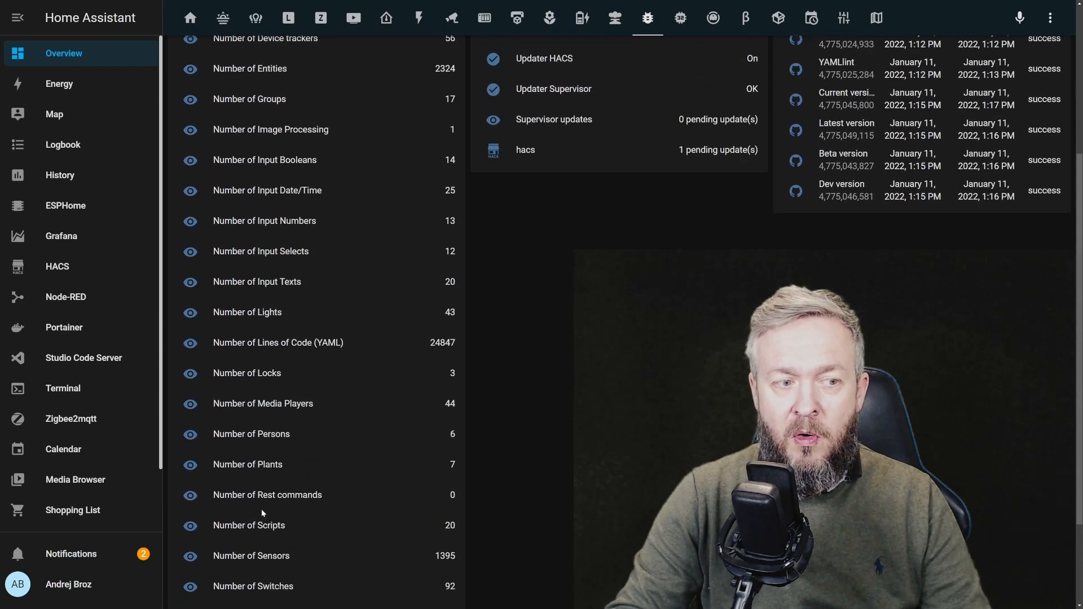
scroll("up", 3)
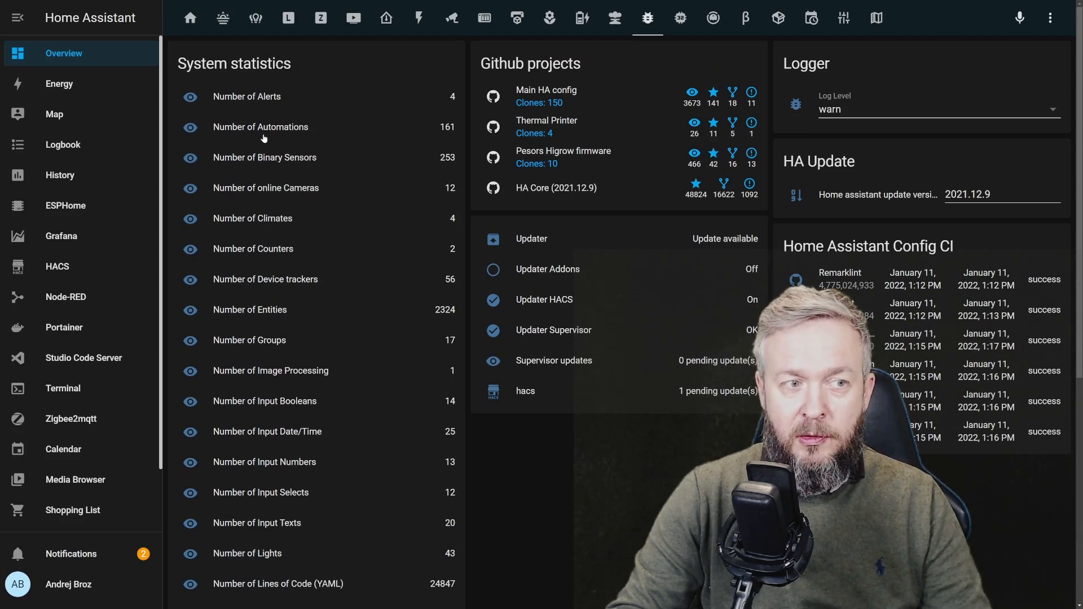
scroll("down", 3)
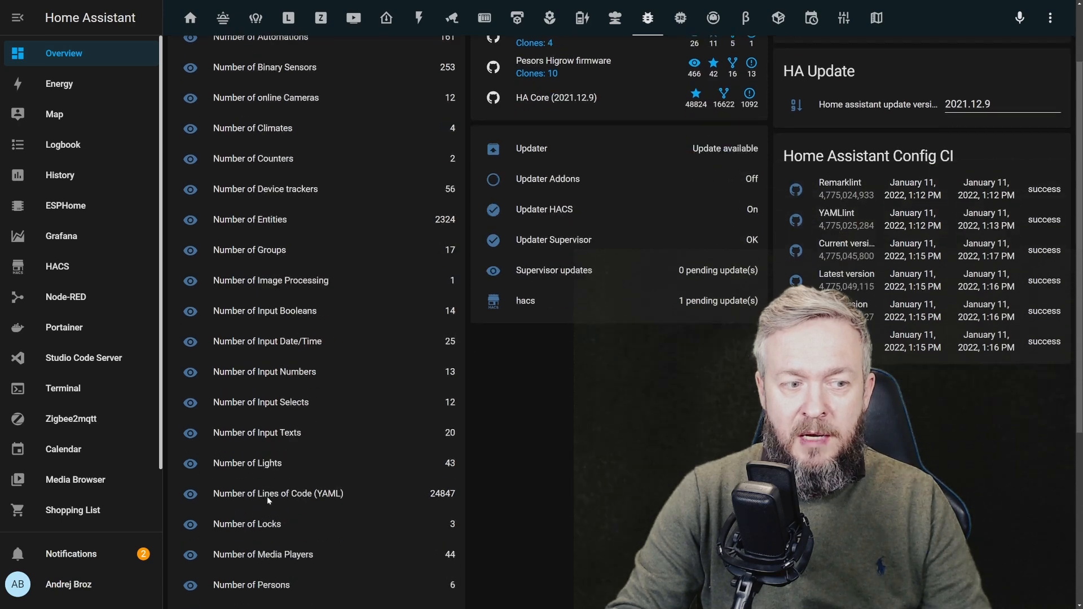
scroll("down", 3)
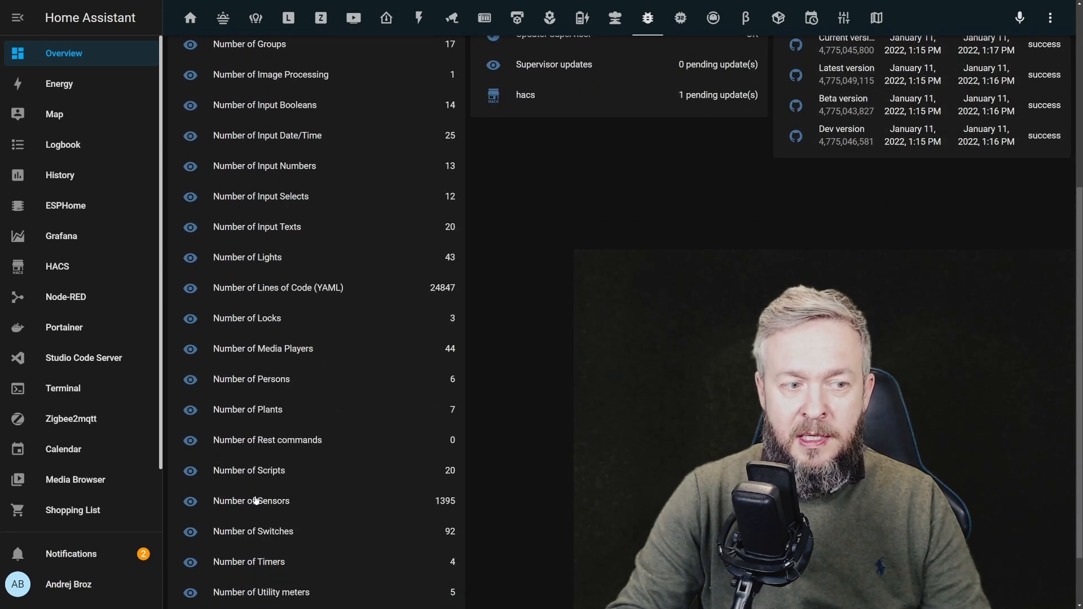
scroll("down", 3)
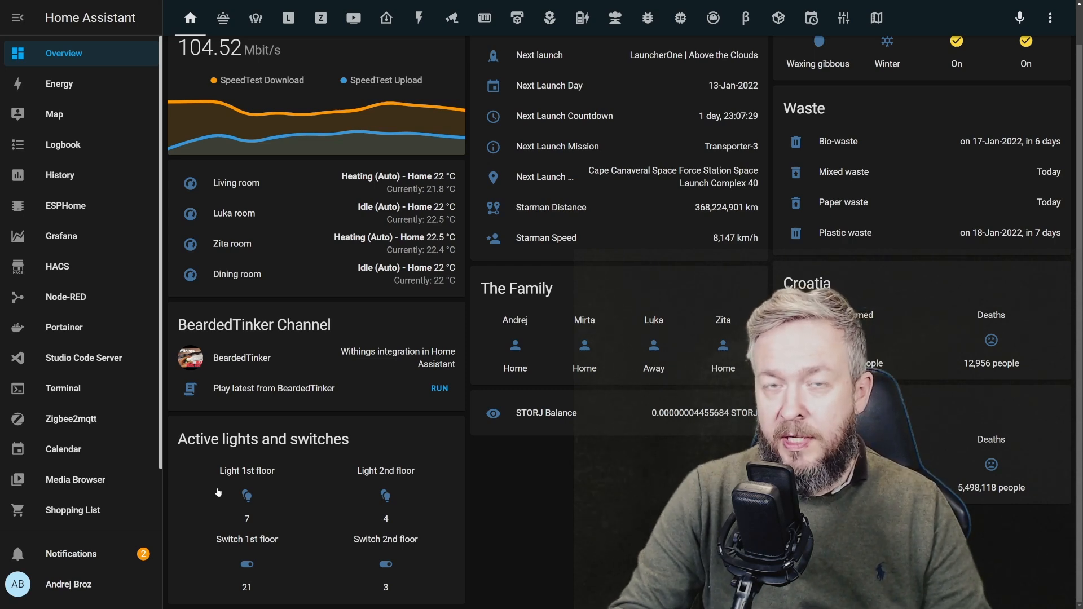
mouse_move(297, 519)
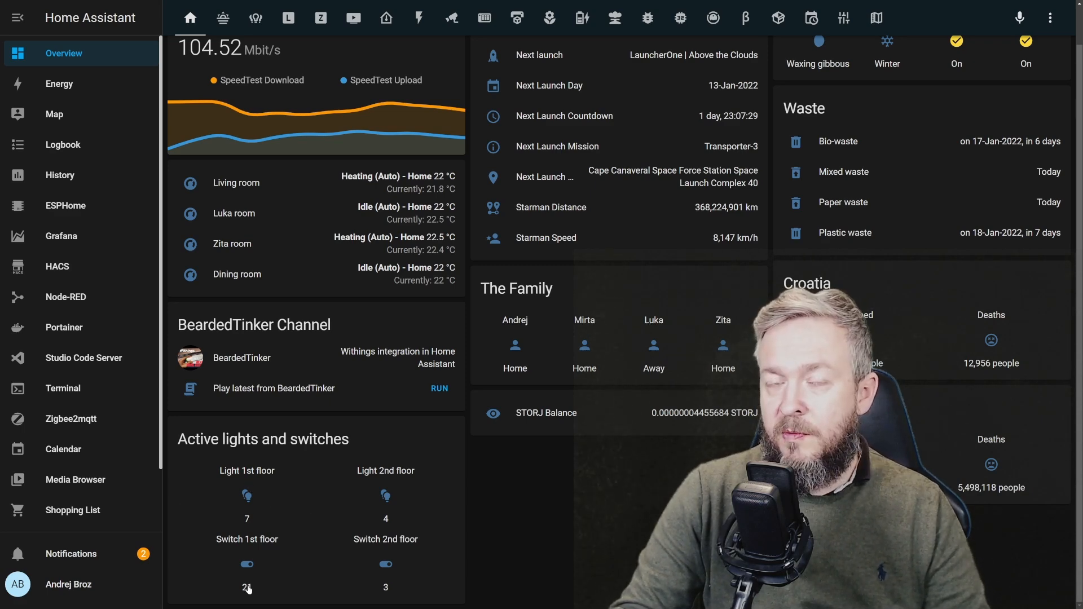
mouse_move(242, 541)
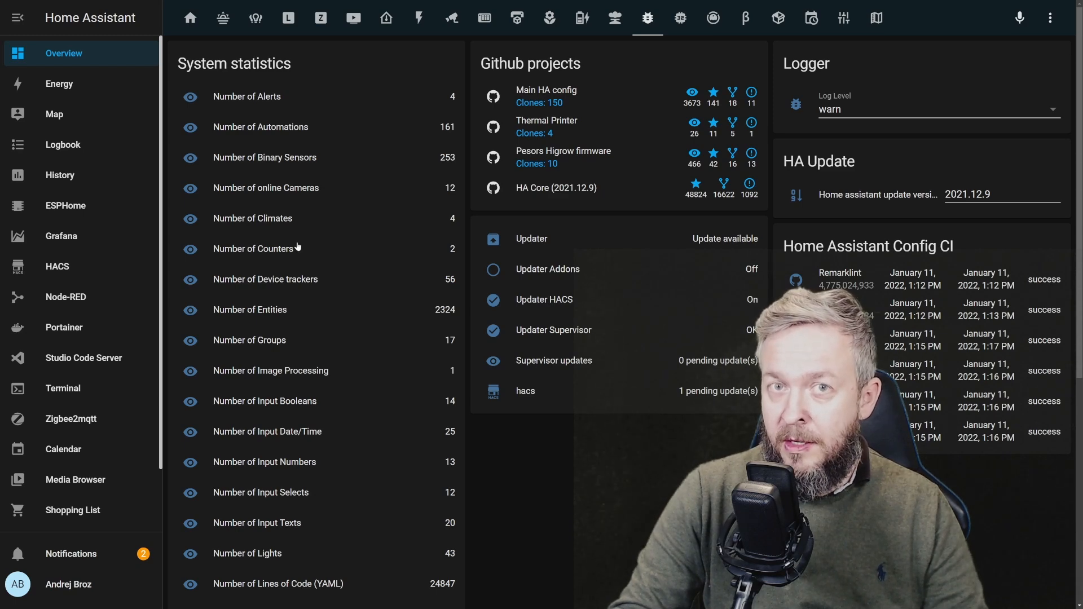
mouse_move(380, 108)
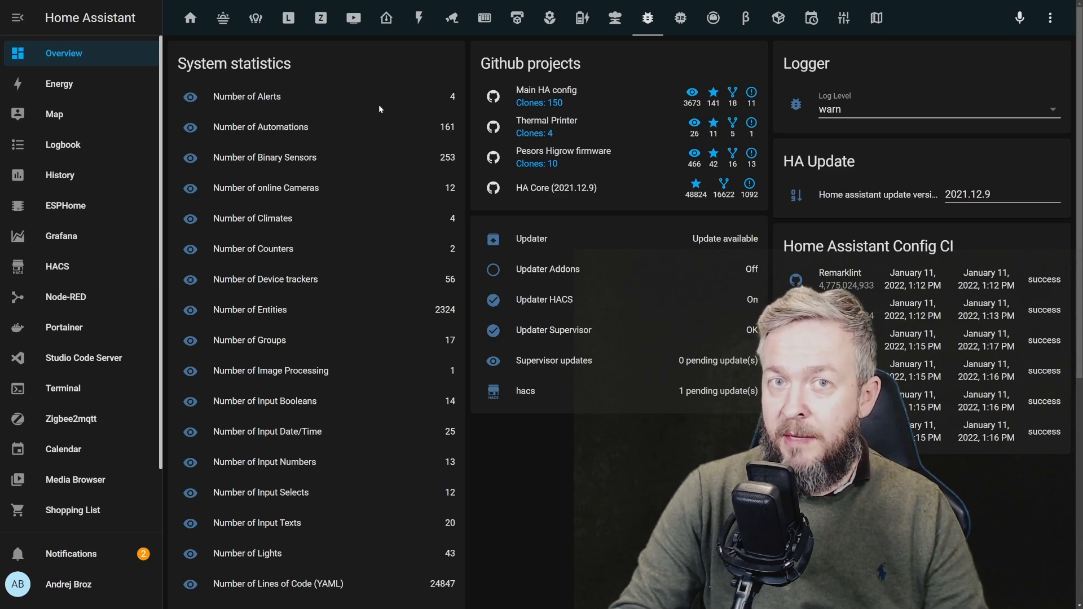
scroll("down", 3)
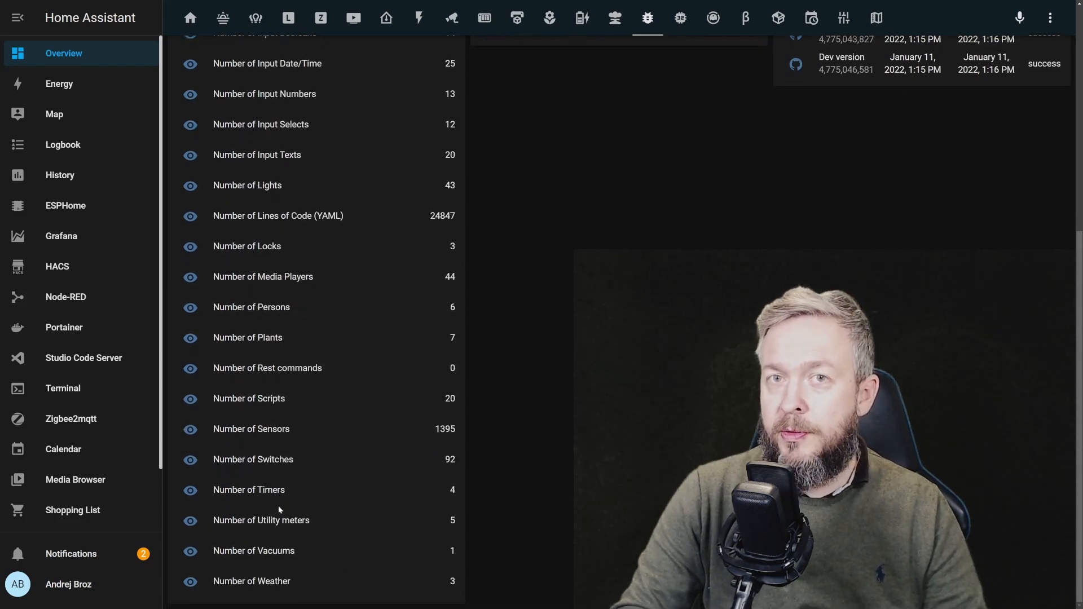
left_click(83, 357)
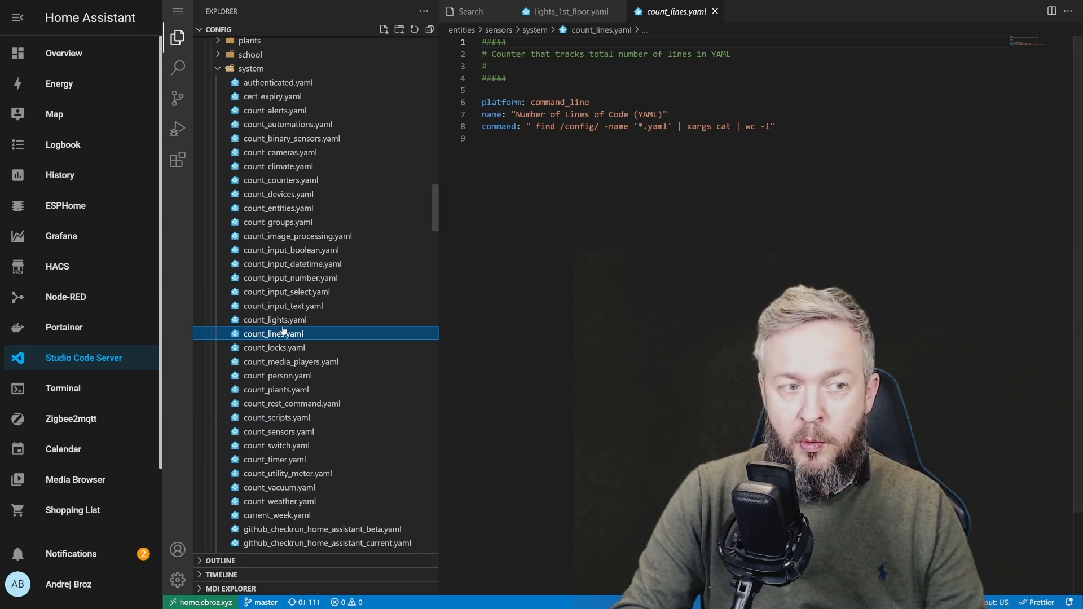
left_click(64, 53)
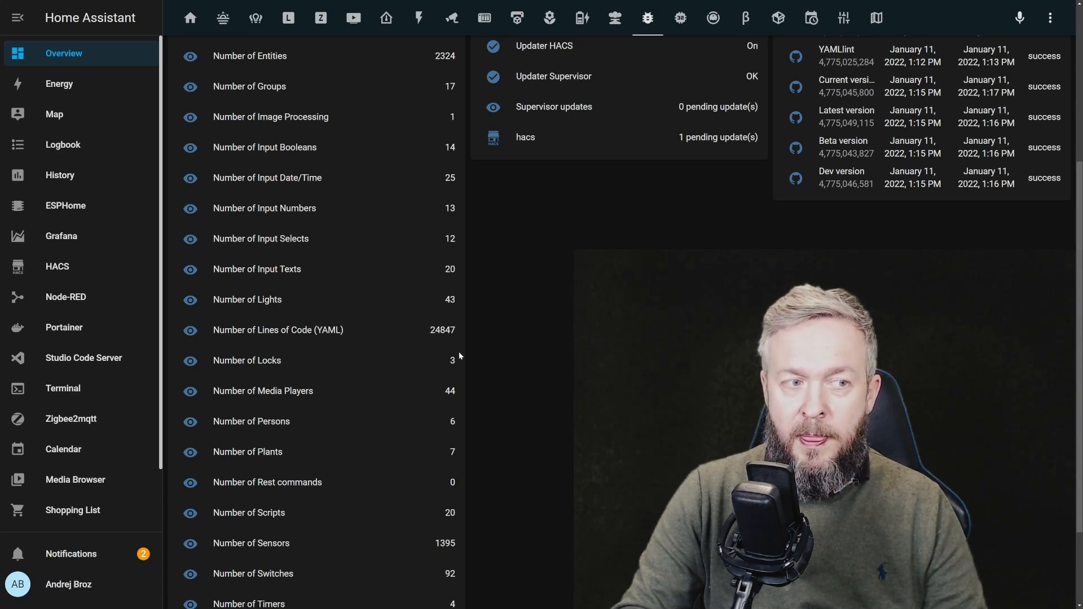
mouse_move(222, 352)
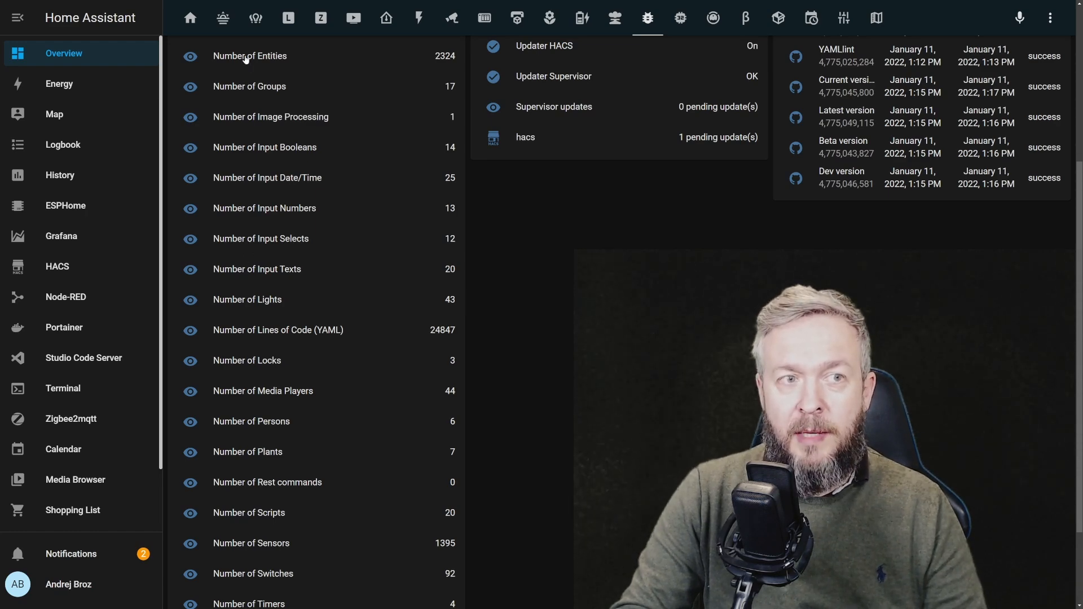
Step: Back in Studio Code Server, load count_cameras.yaml counting online cameras
left_click(84, 358)
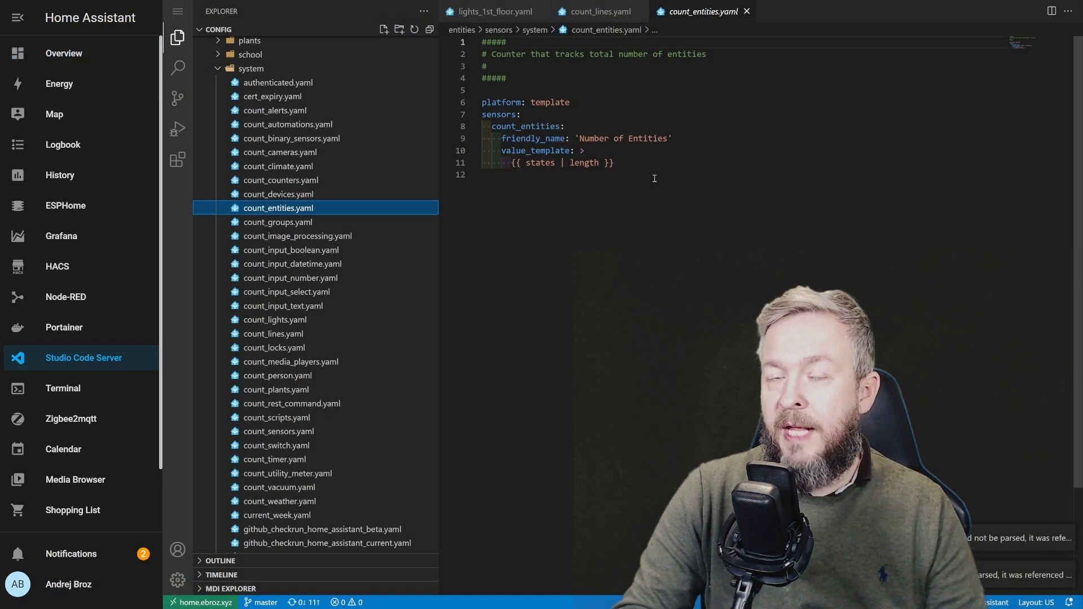
mouse_move(548, 102)
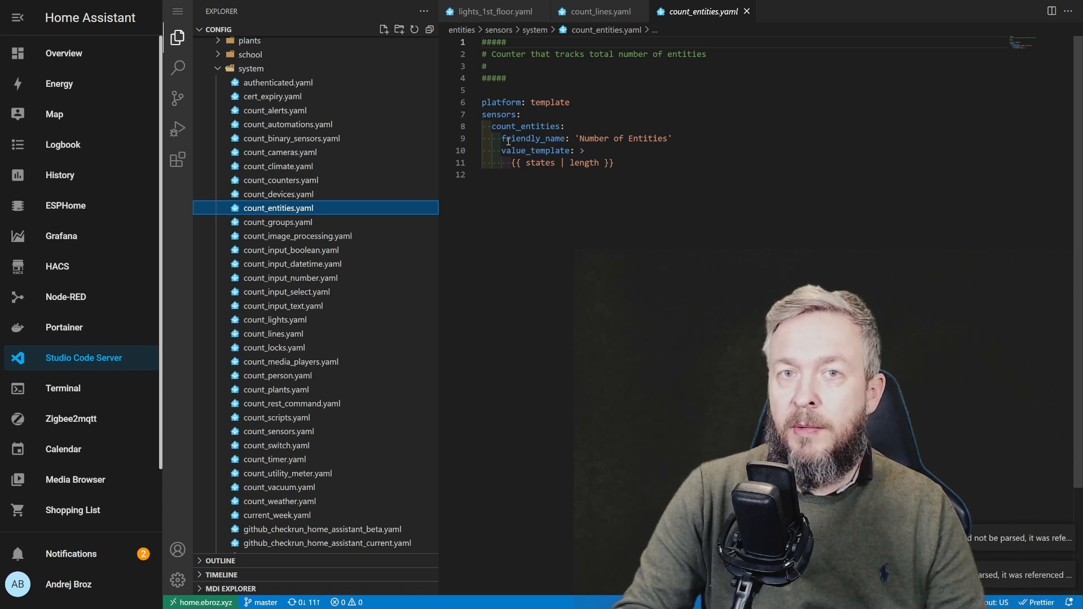
mouse_move(537, 150)
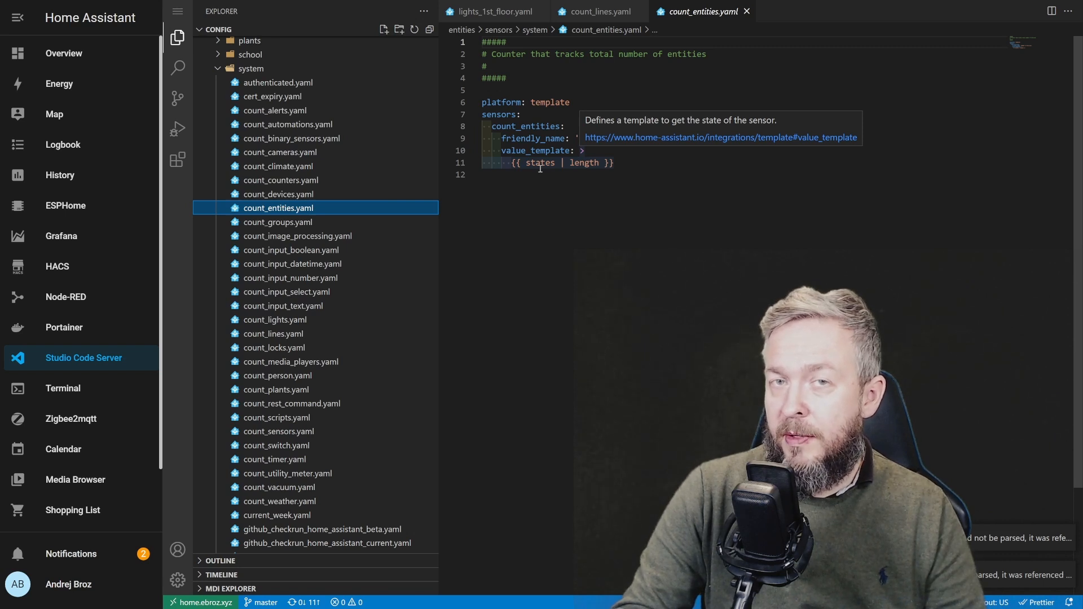
left_click(280, 151)
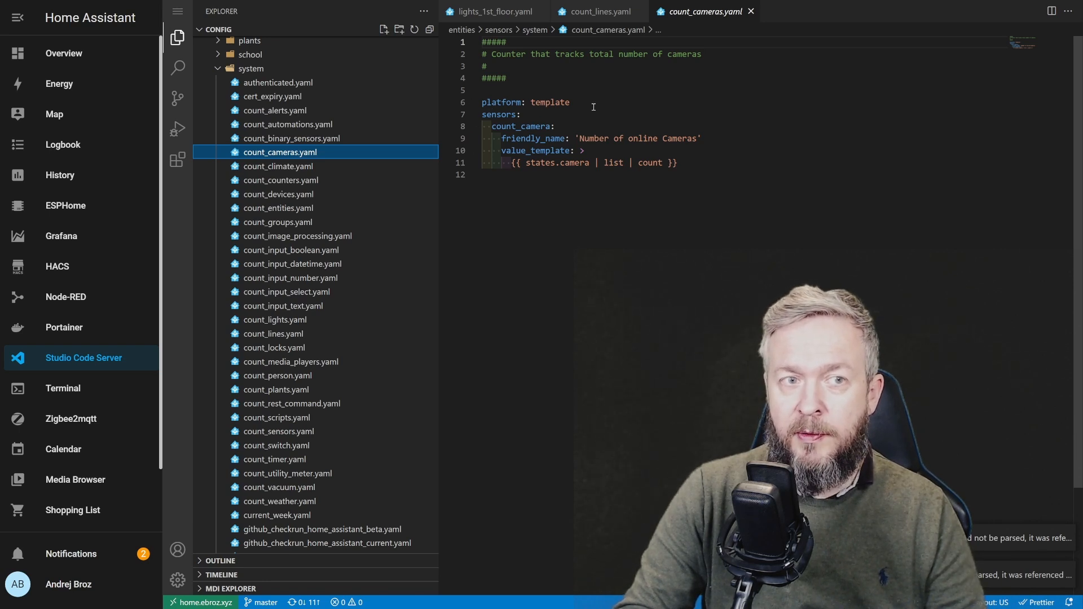
mouse_move(499, 102)
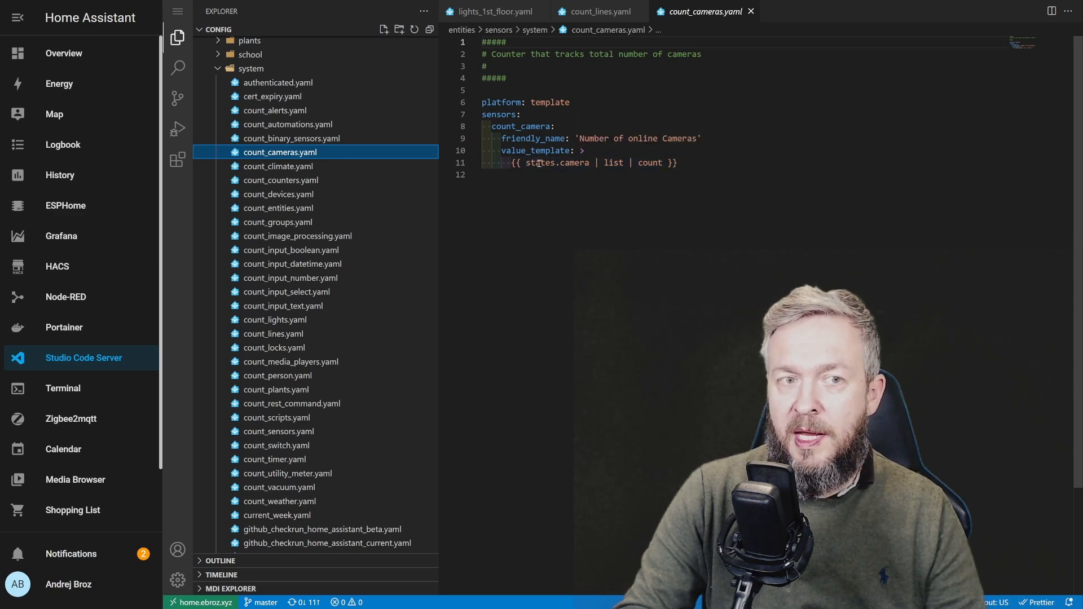
mouse_move(535, 151)
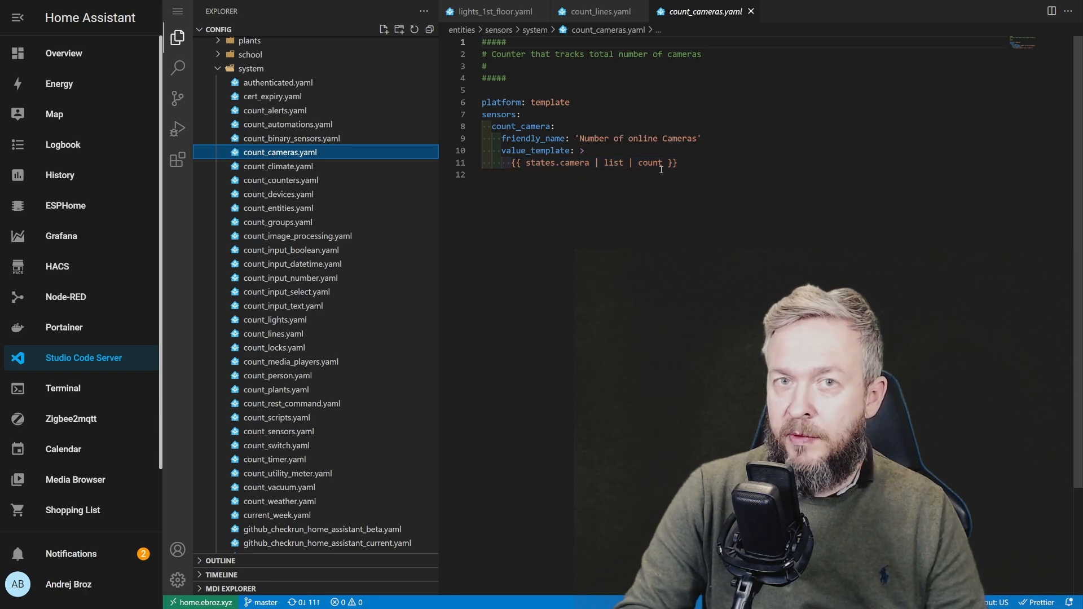
mouse_move(649, 166)
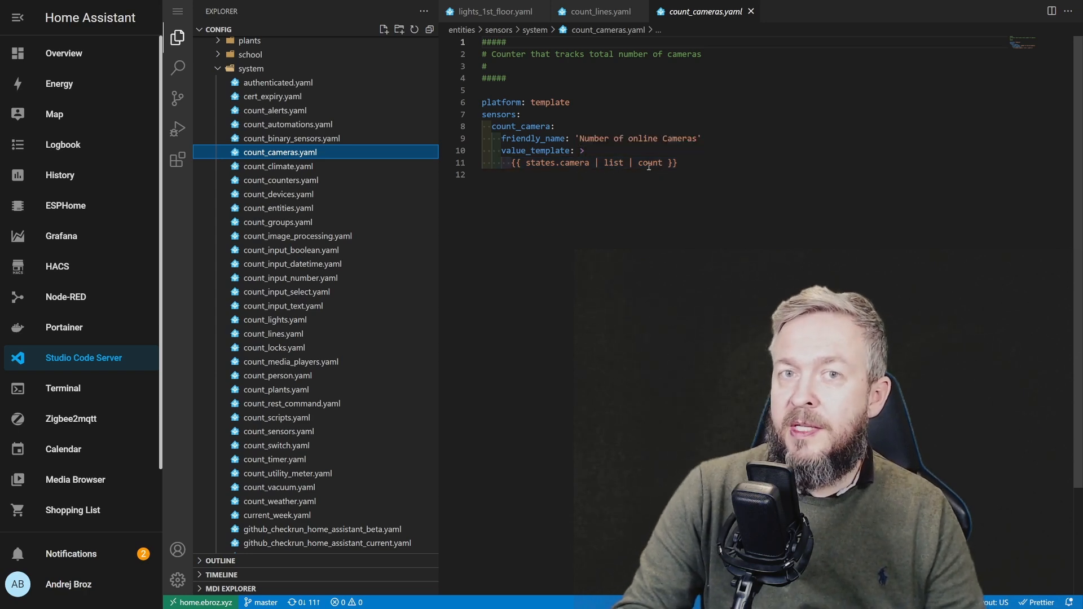
mouse_move(653, 169)
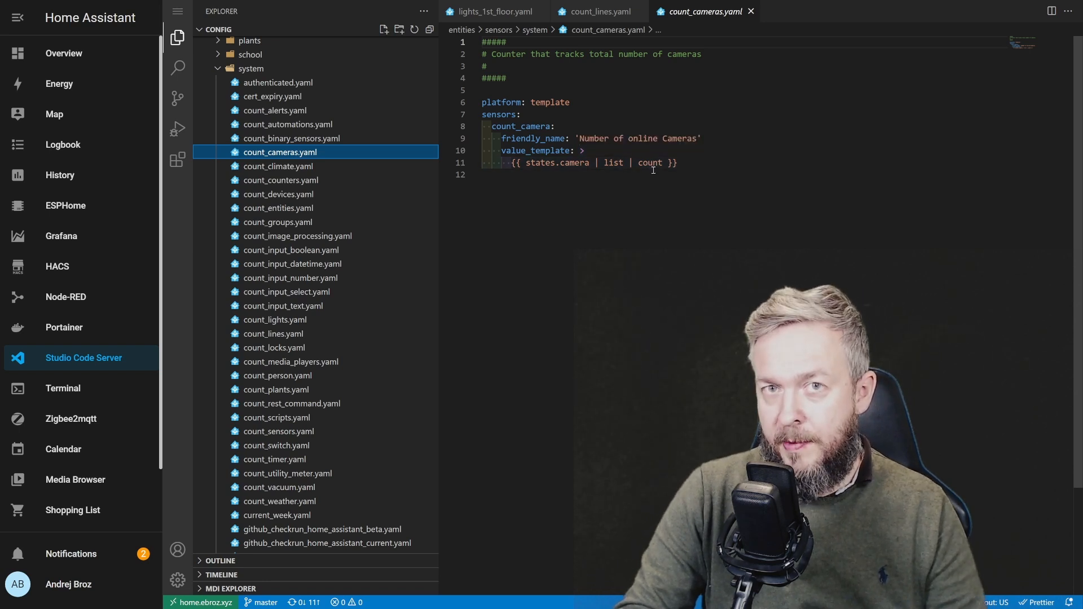
Step: Browse the alerts, automations, binary sensors, climates and device trackers counter files
left_click(275, 111)
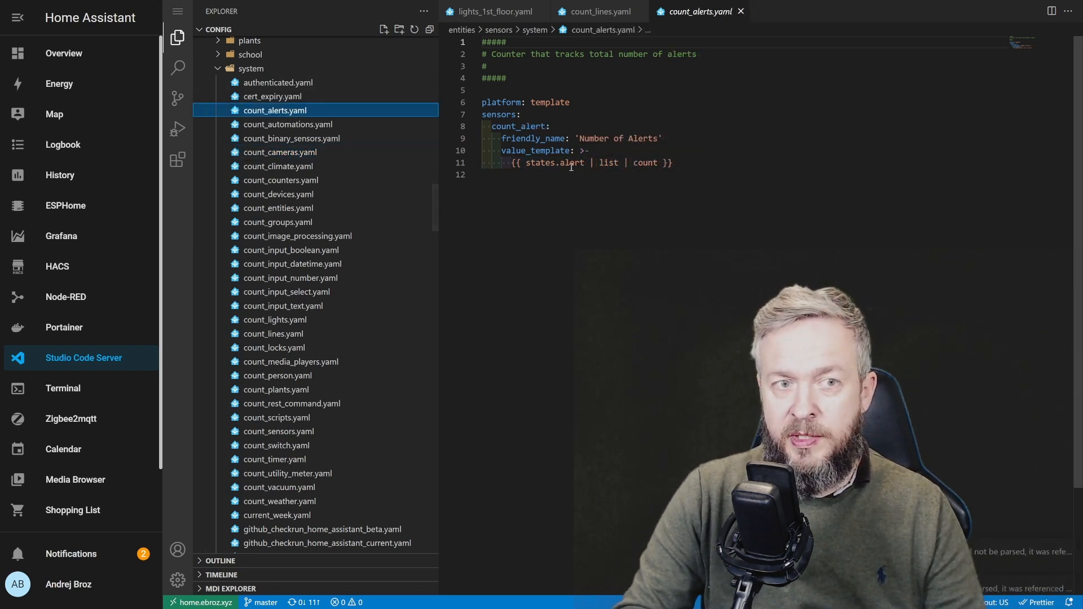
left_click(288, 124)
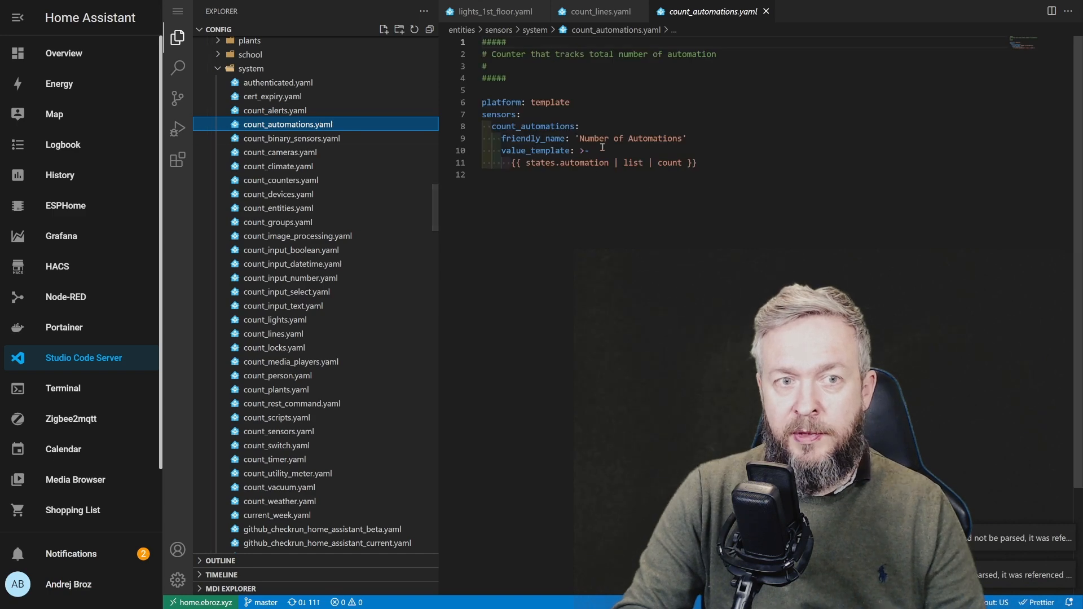
left_click(292, 138)
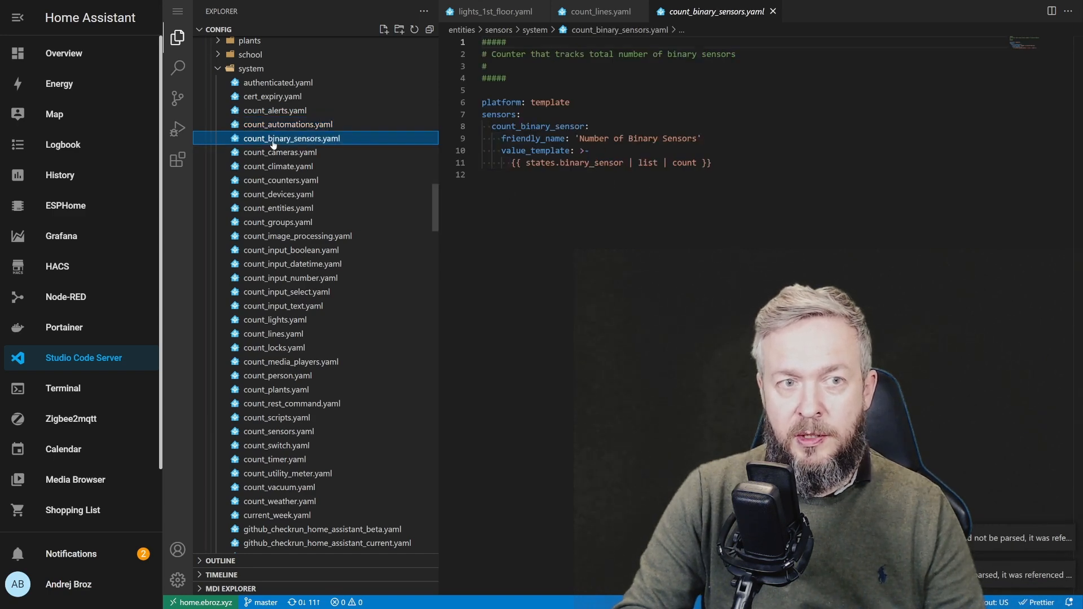
left_click(280, 166)
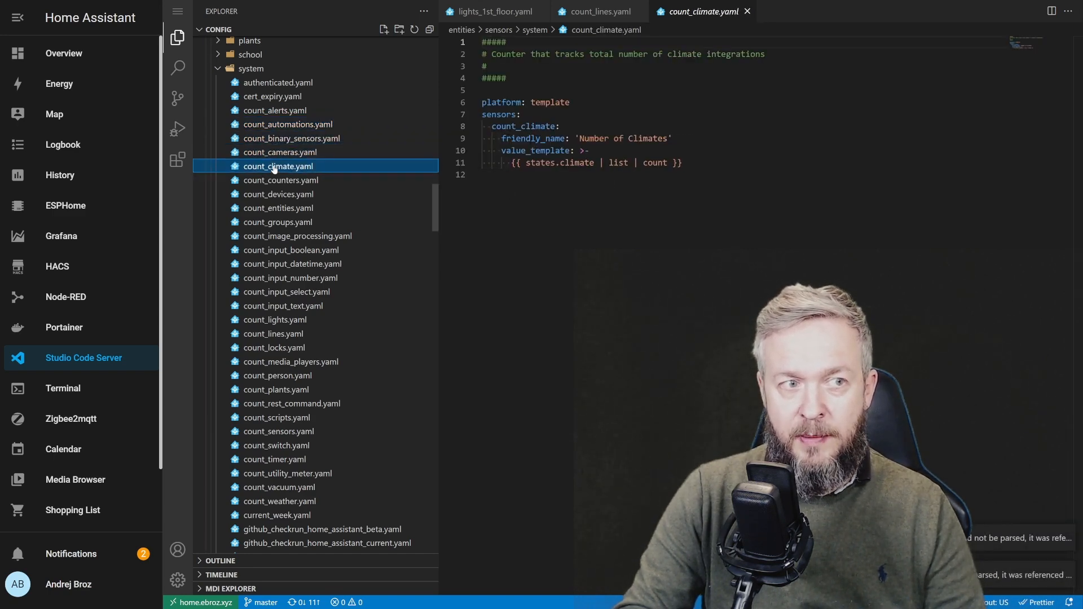
left_click(278, 194)
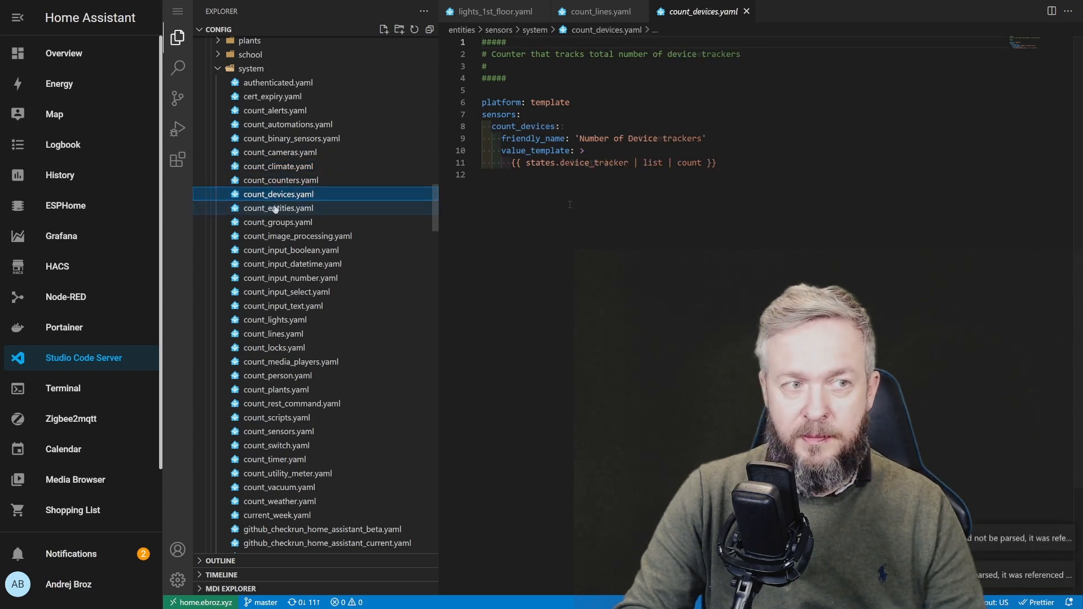
Step: Browse the entities, image processing, input datetime, rest command and utility meter counter files
left_click(278, 209)
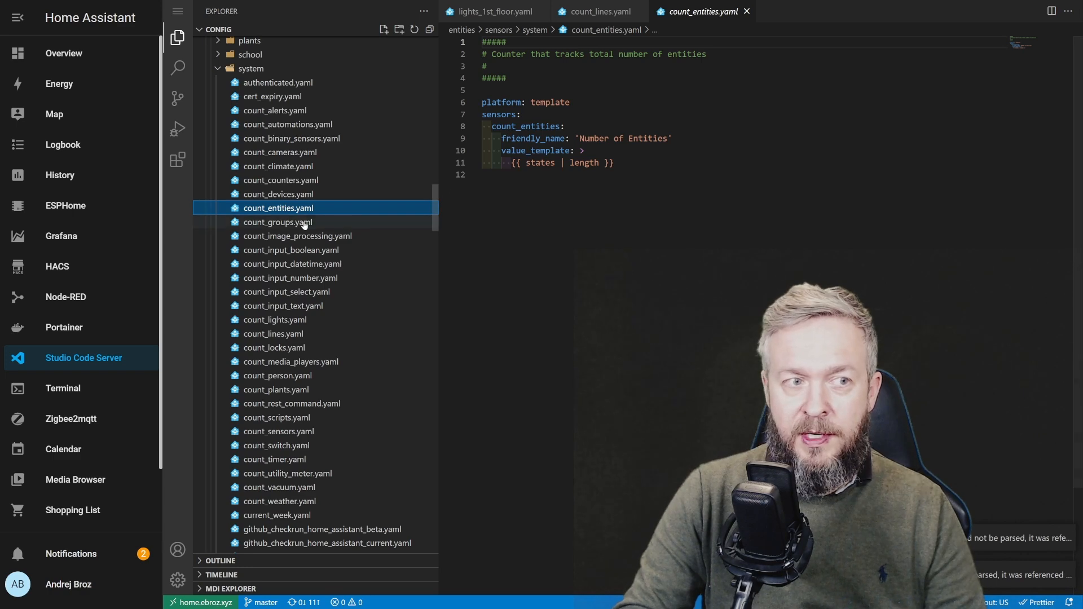
left_click(297, 236)
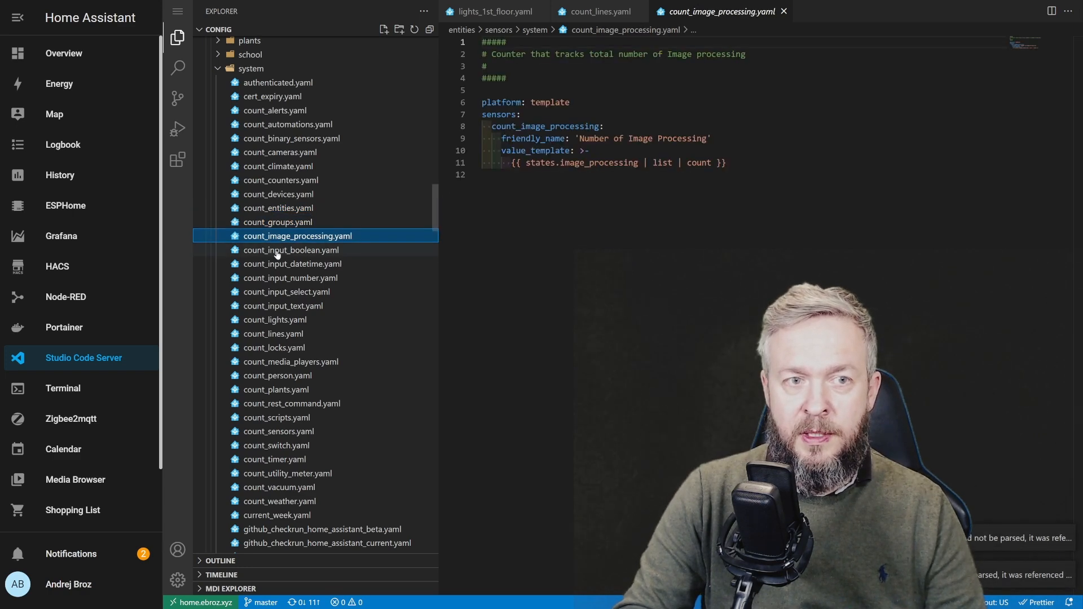
left_click(292, 264)
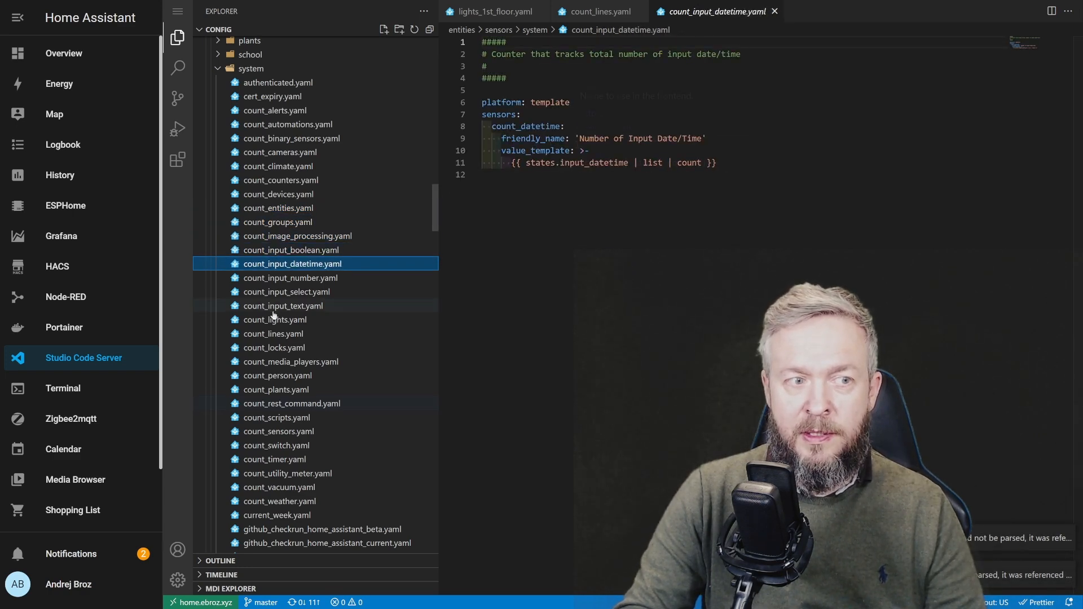
left_click(292, 404)
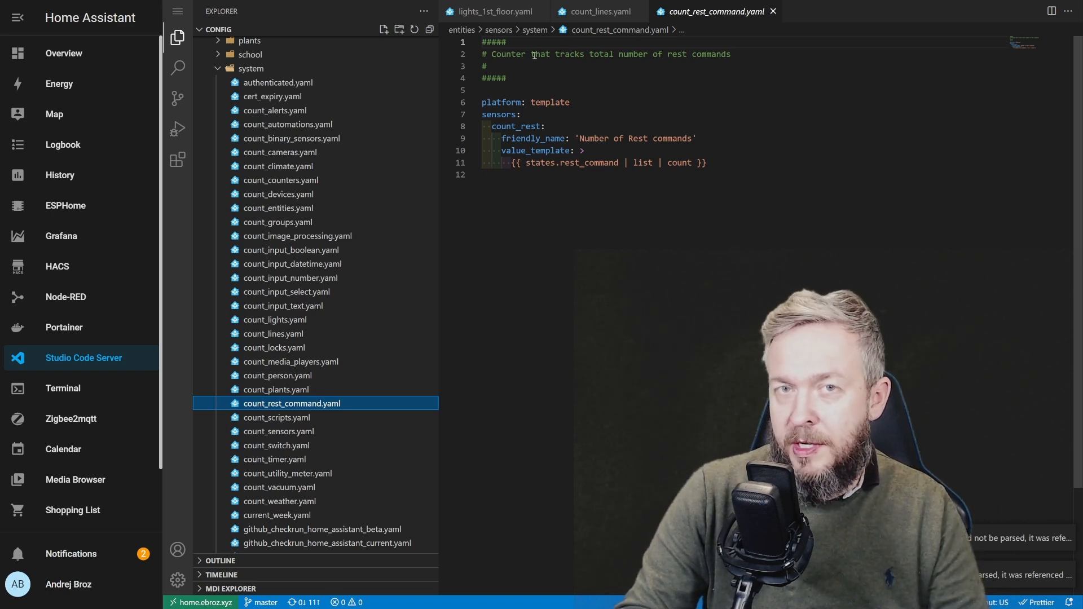
left_click(287, 474)
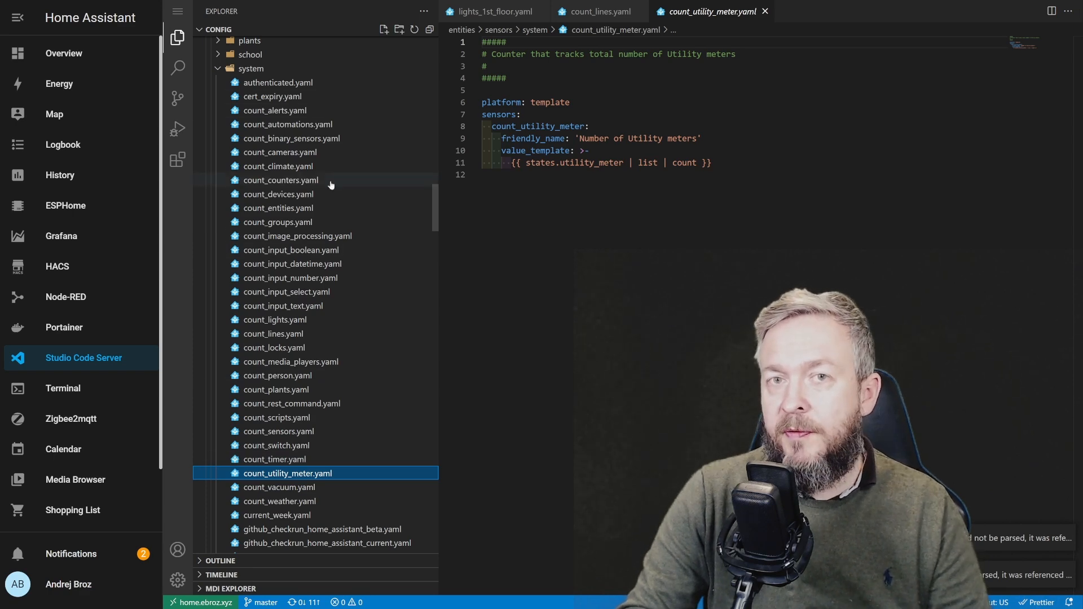
mouse_move(541, 304)
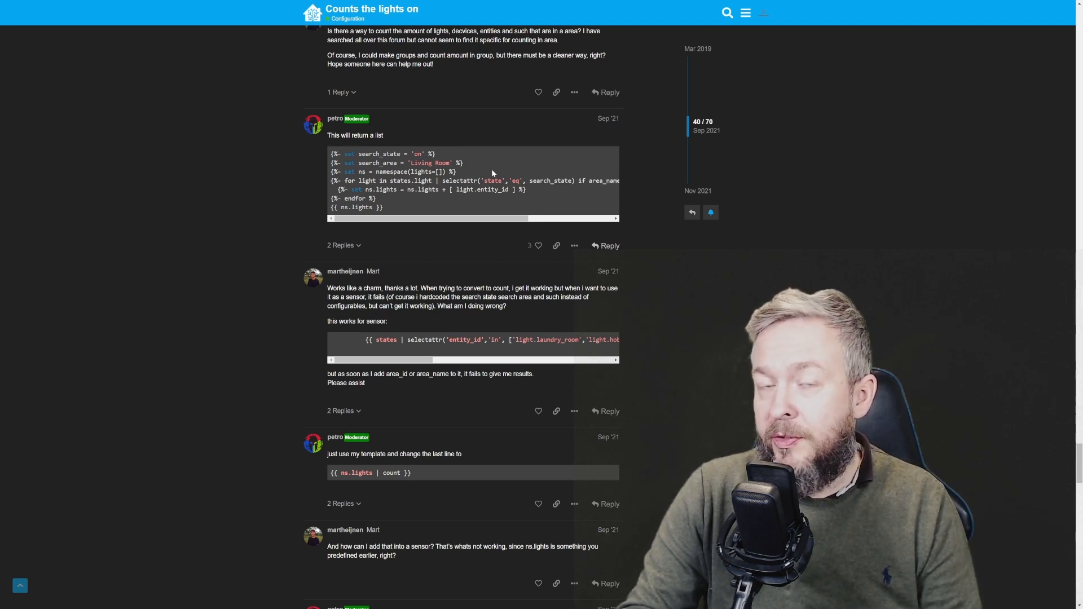
mouse_move(367, 249)
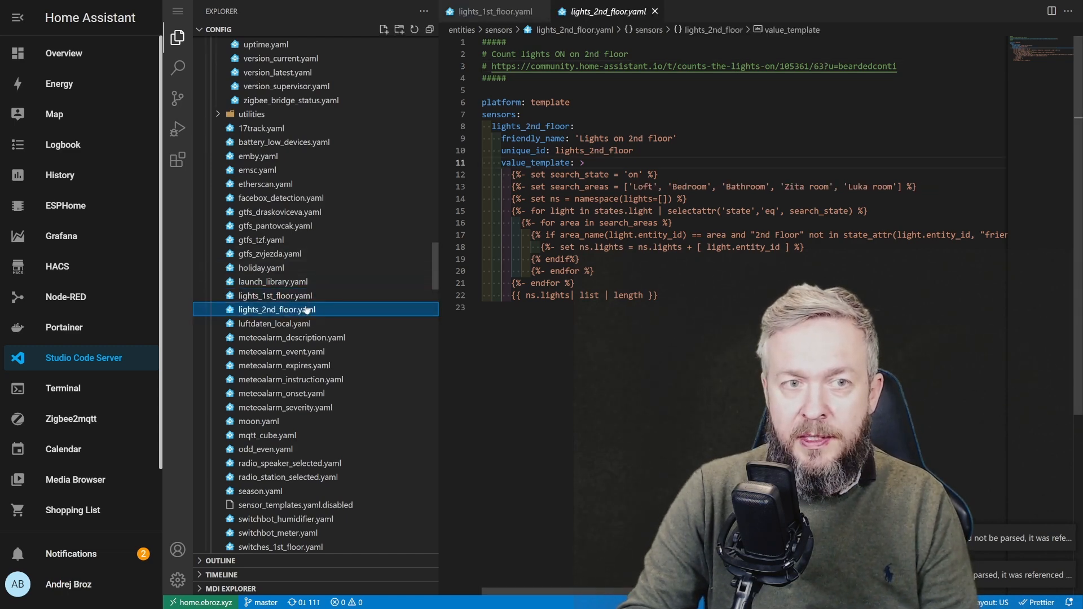
left_click(280, 296)
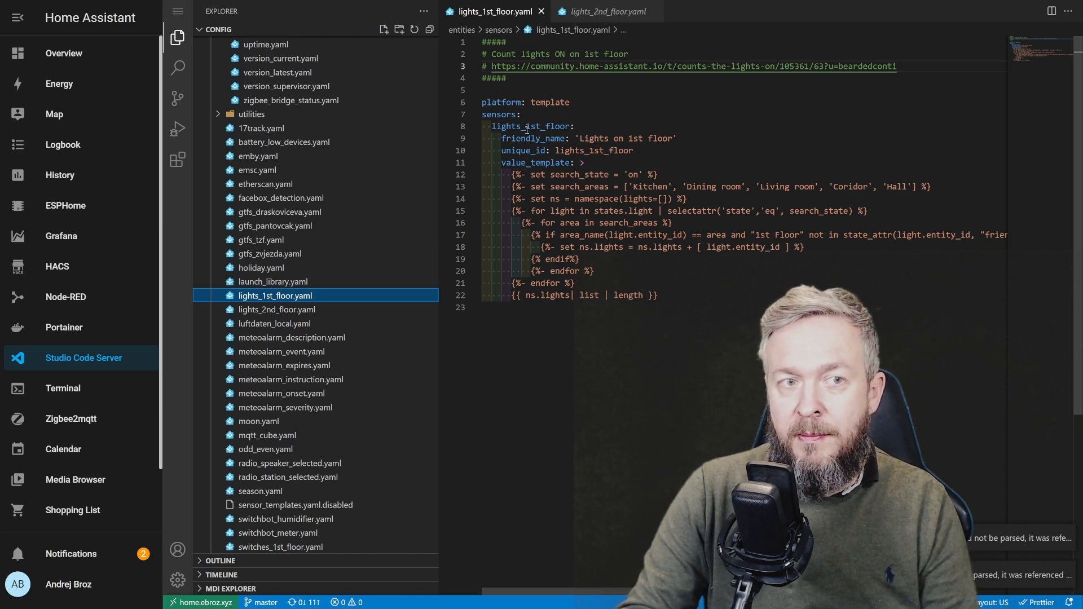
mouse_move(594, 150)
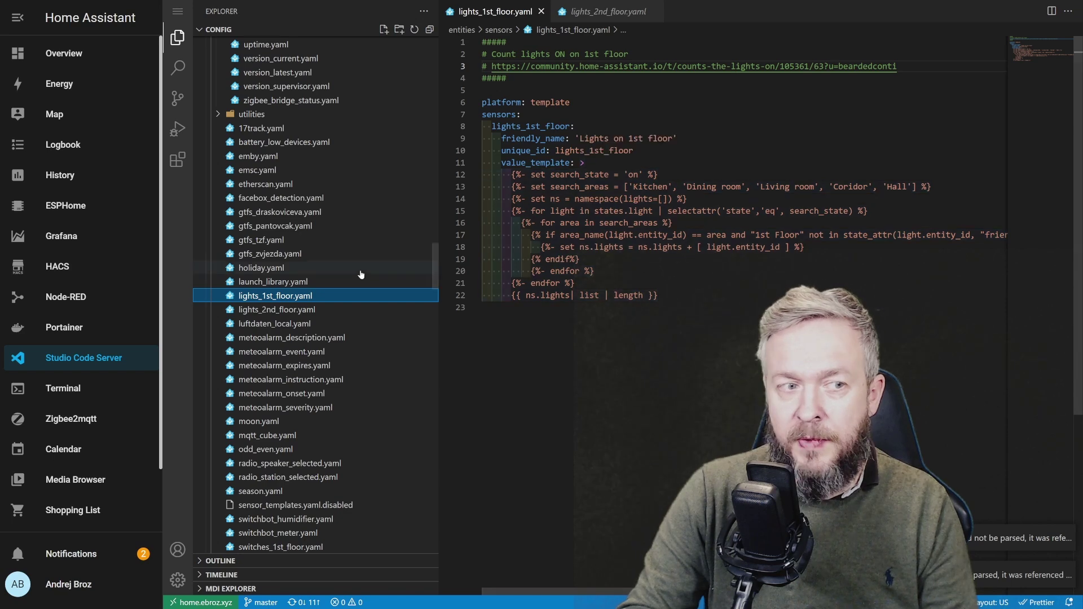
left_click(277, 309)
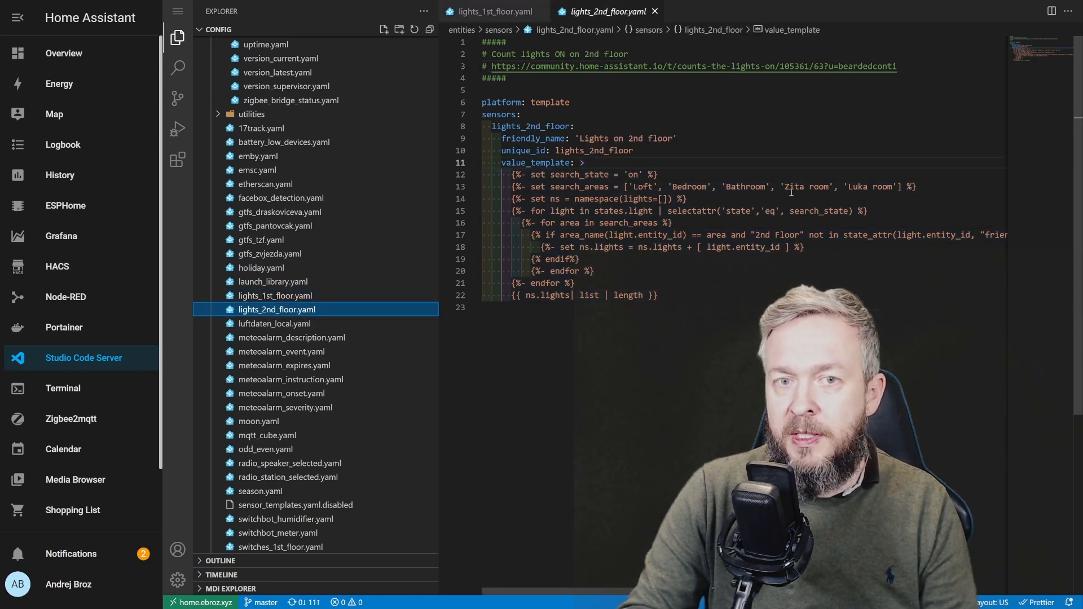
mouse_move(532, 162)
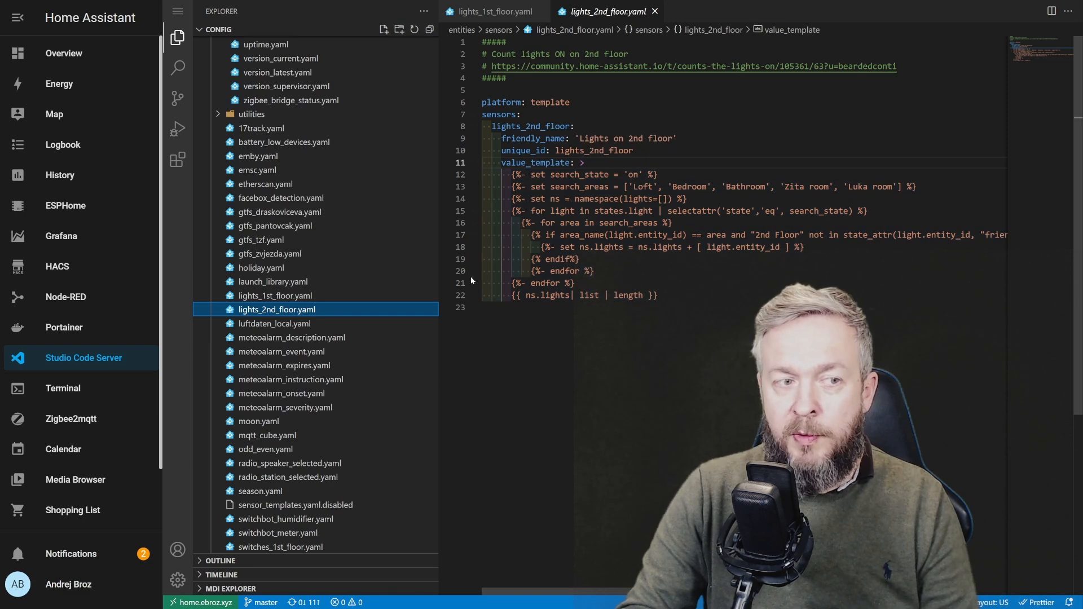
scroll("down", 3)
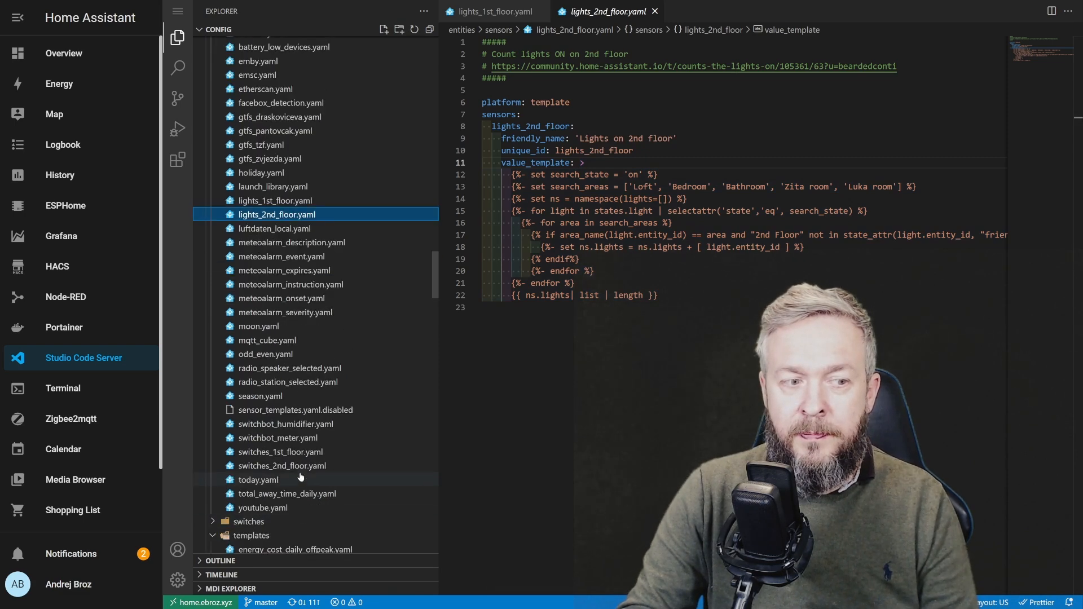
Step: Compare switches_1st_floor.yaml against lights_1st_floor.yaml side by side
left_click(280, 451)
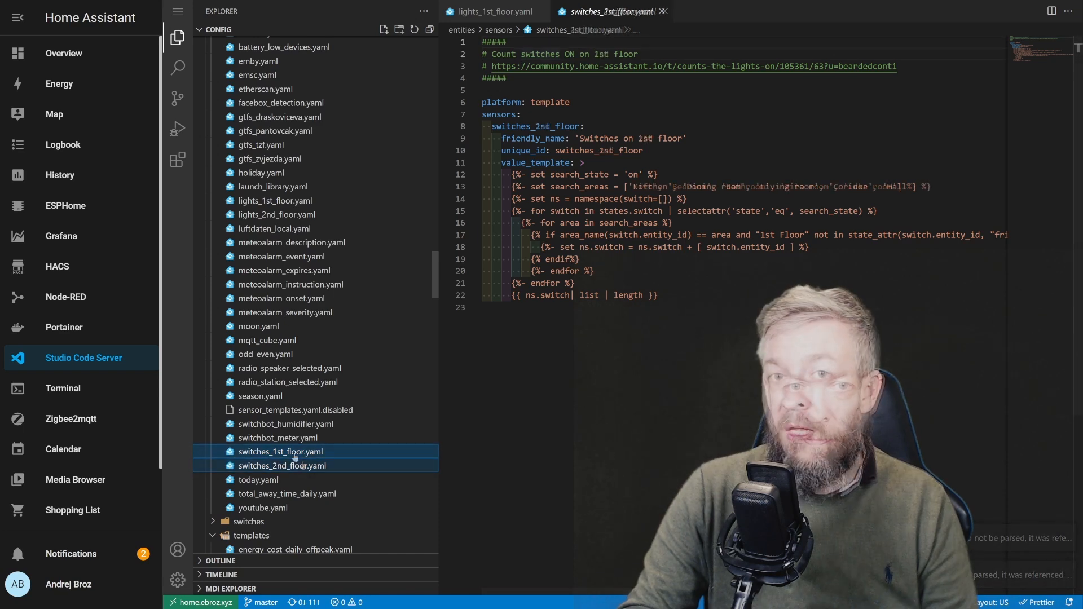
left_click(281, 452)
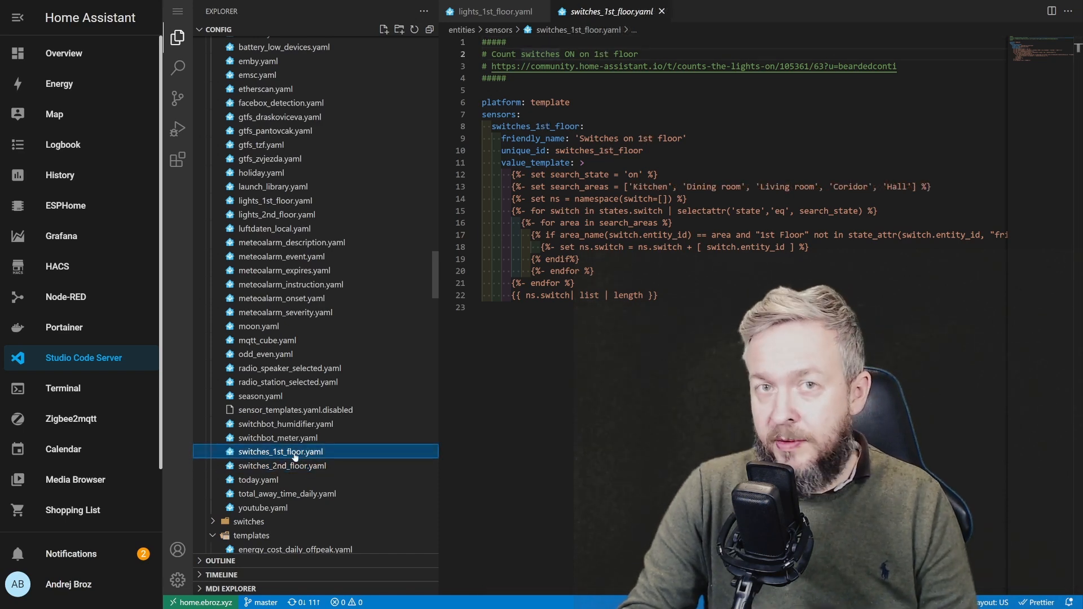
mouse_move(533, 162)
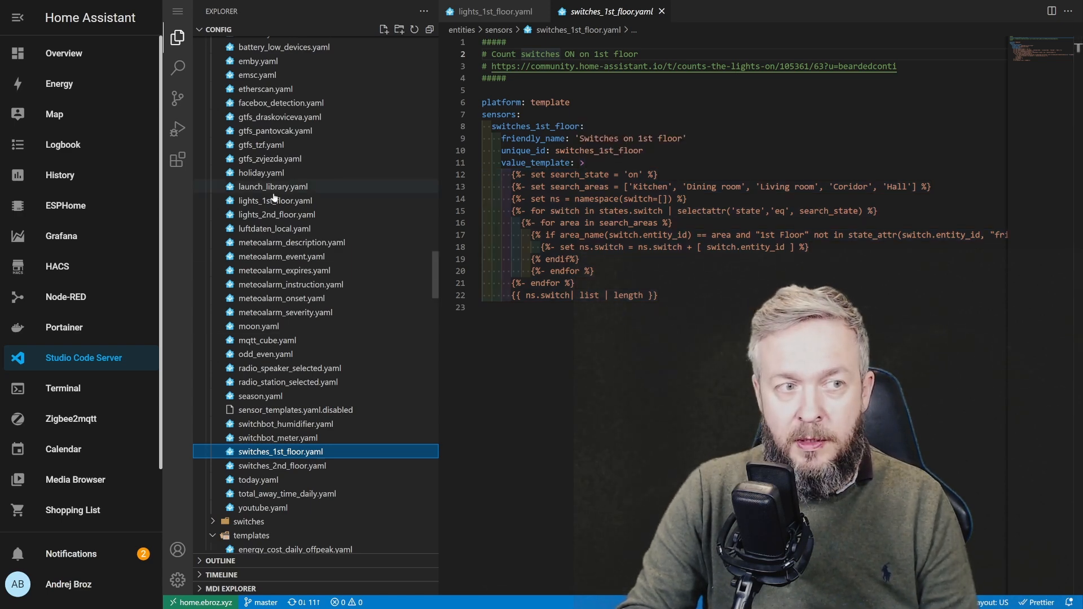
left_click(273, 201)
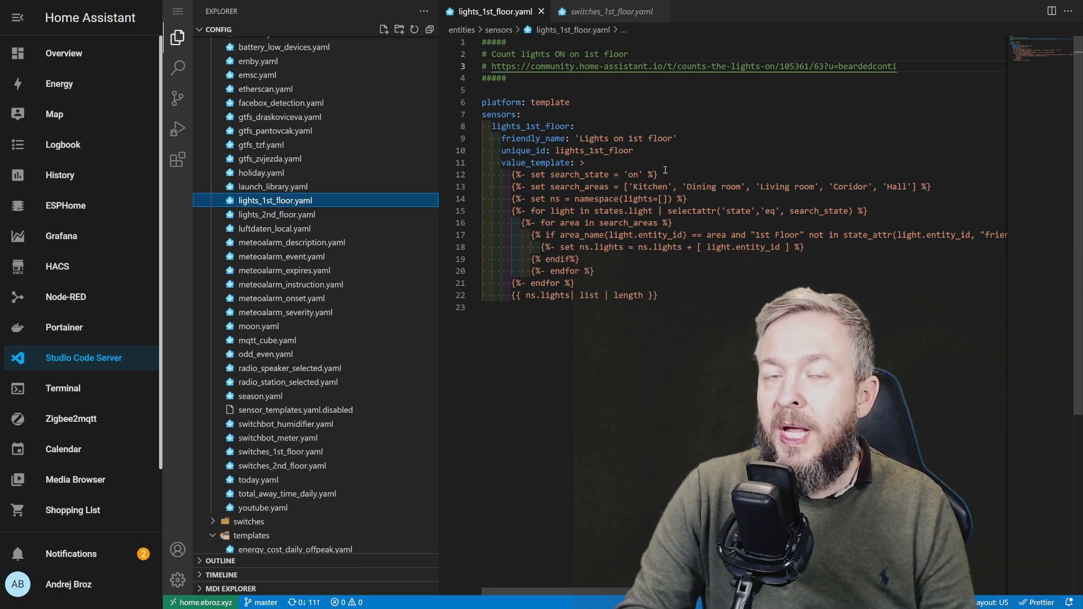
mouse_move(661, 172)
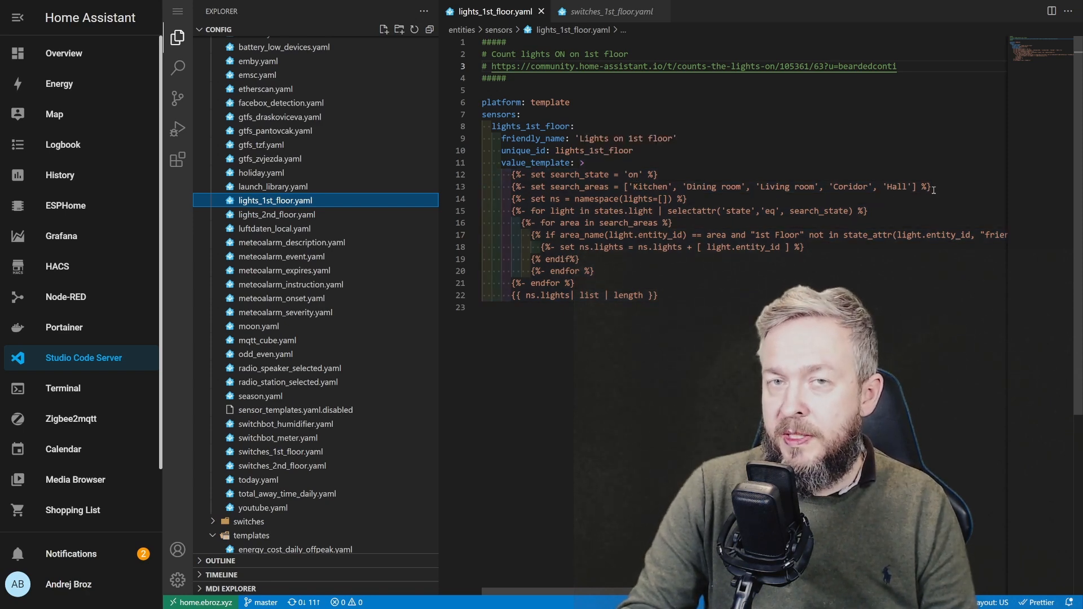
mouse_move(545, 163)
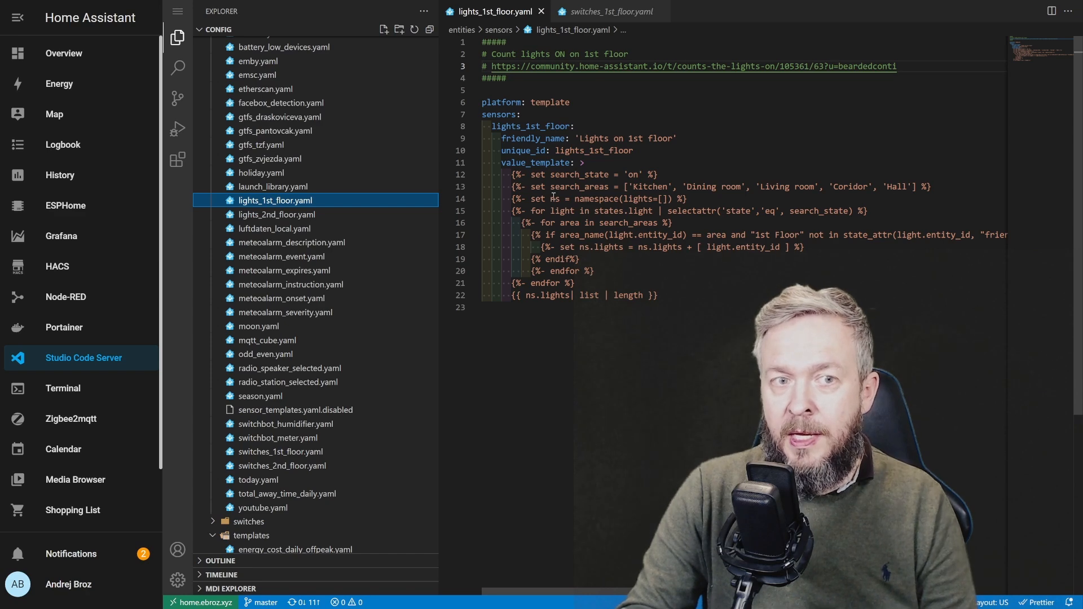
mouse_move(542, 162)
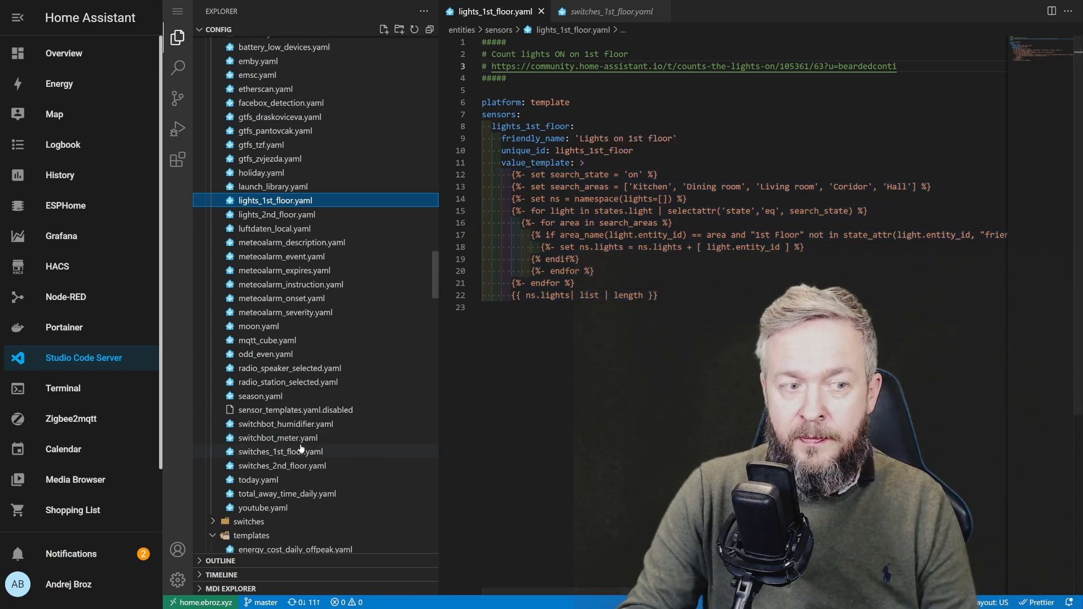
left_click(280, 451)
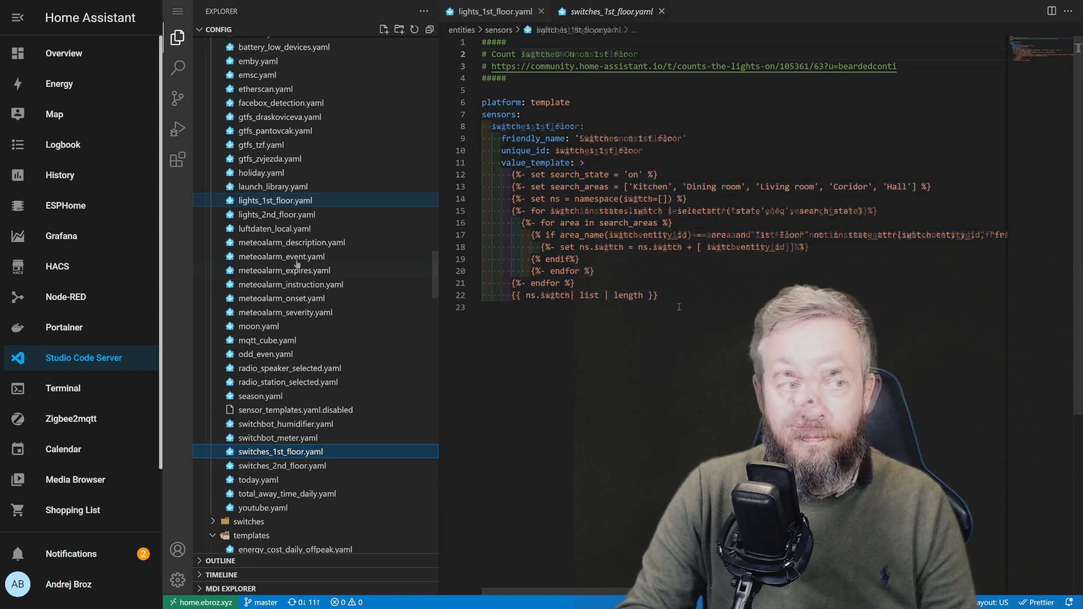
left_click(274, 201)
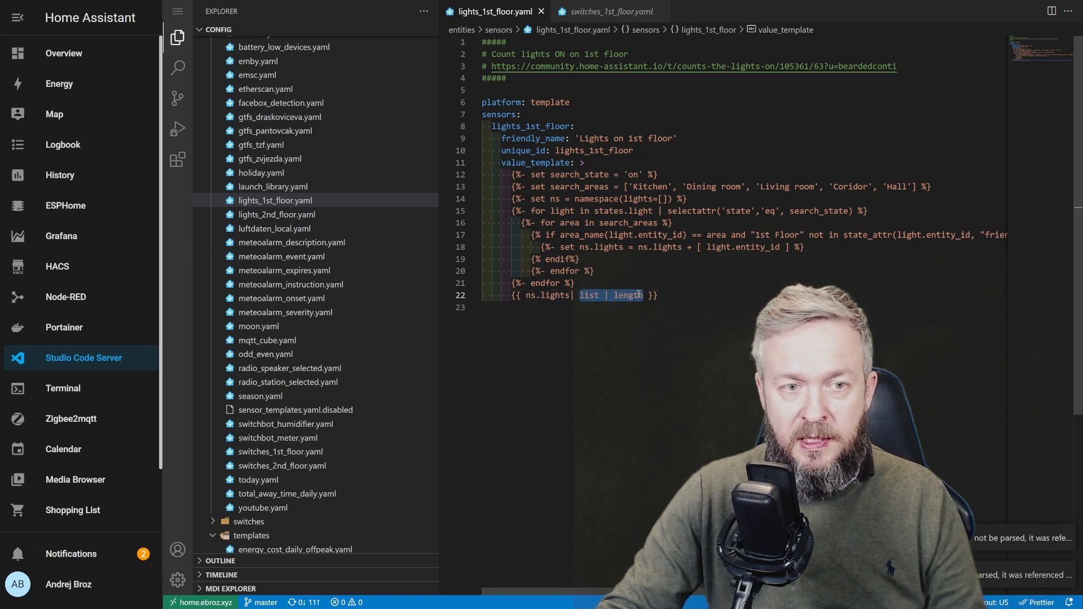
Step: Try ending the 1st floor lights template with count, then restore '| list | length'
type("count")
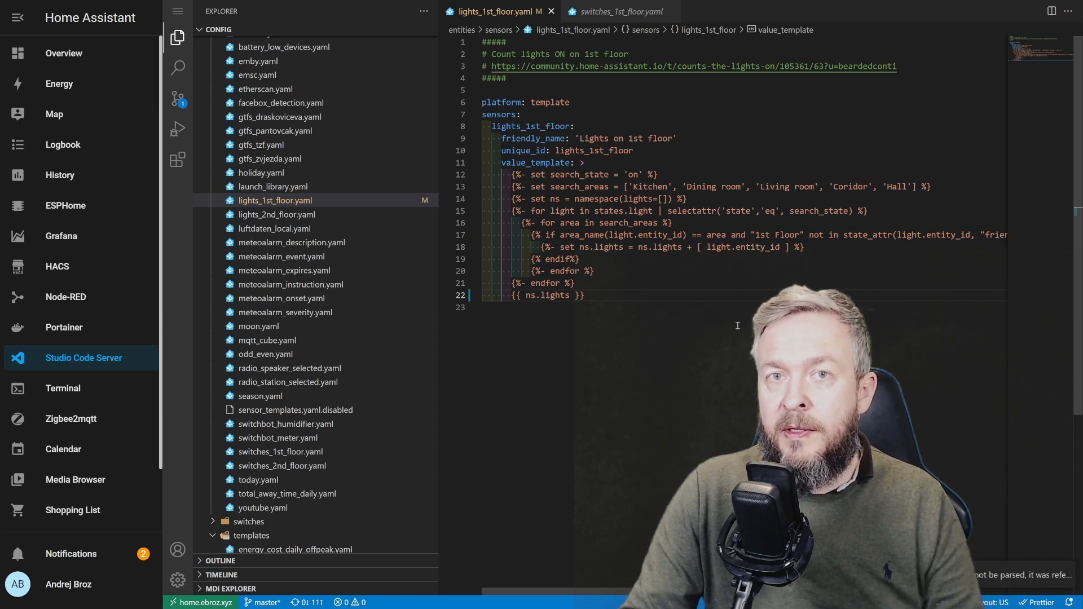
mouse_move(542, 163)
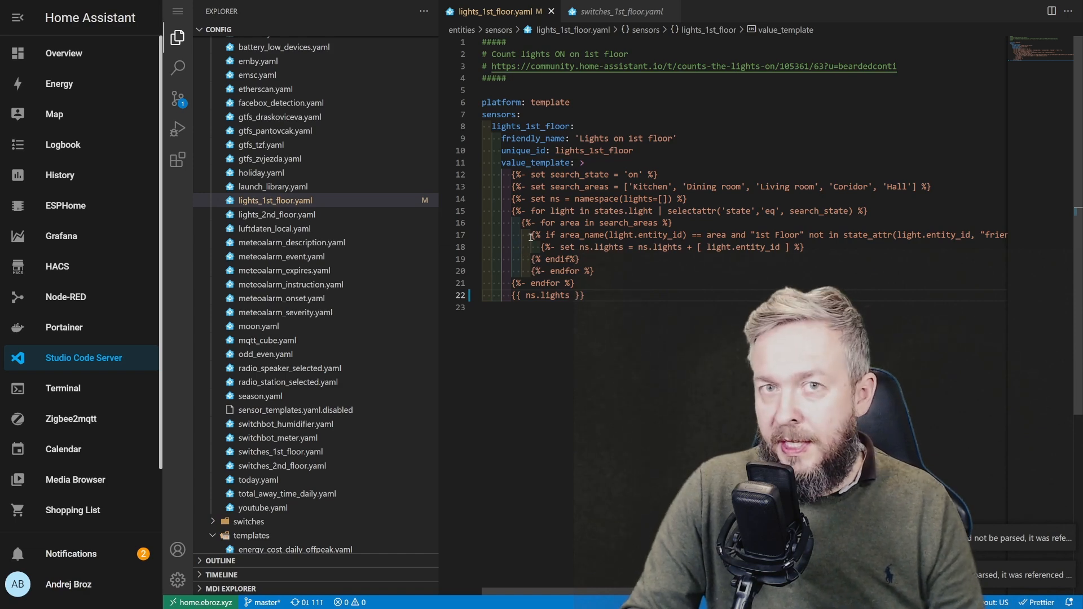
type("| list | length")
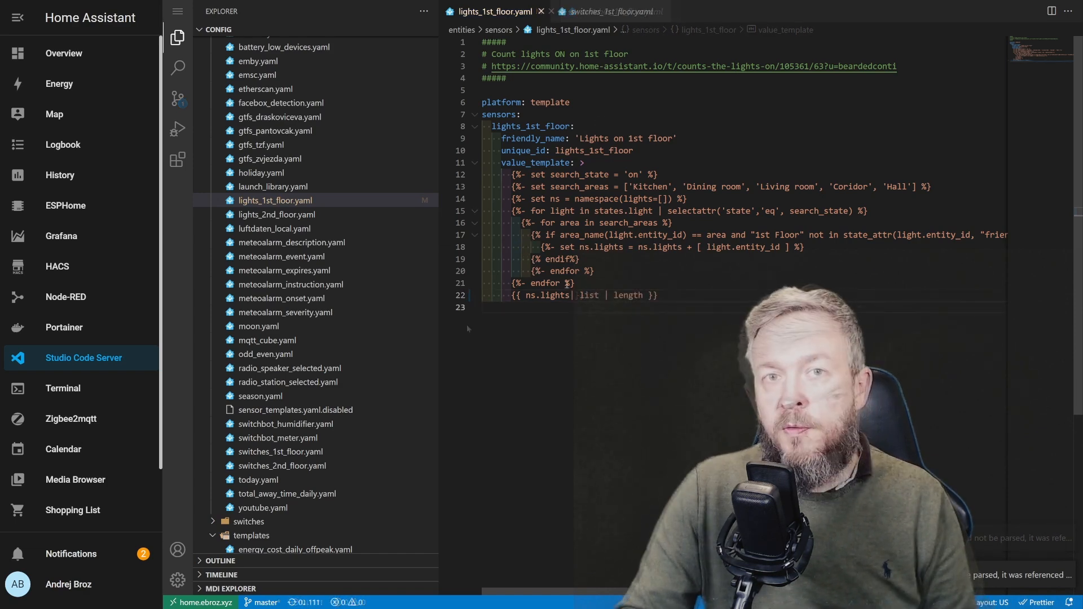
mouse_move(544, 163)
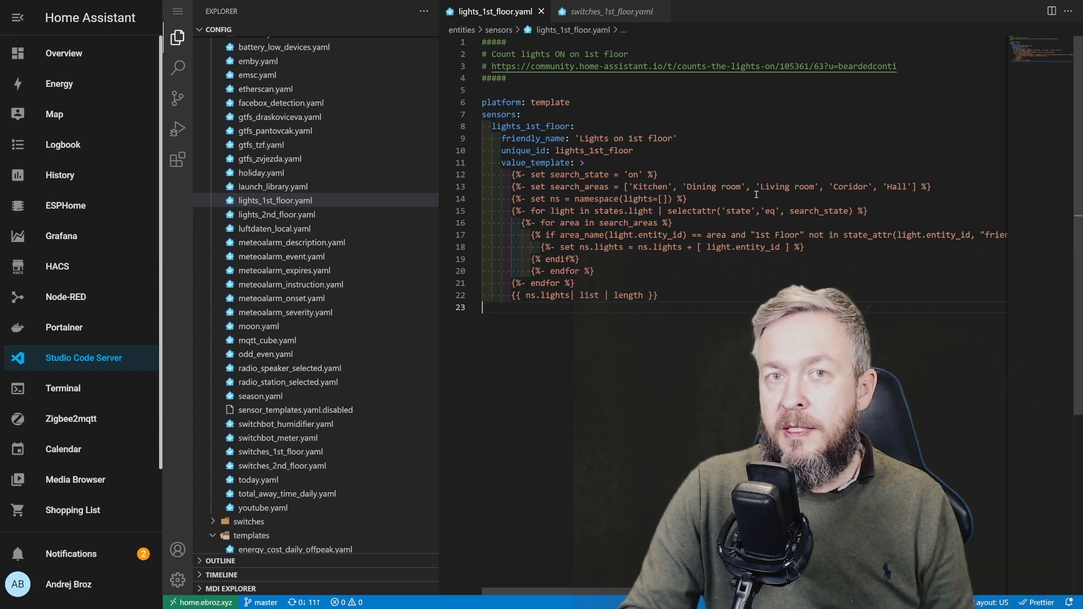
Step: Show the Home Assistant dashboard where Dining Room Lights dropped from the active lights list
left_click(63, 53)
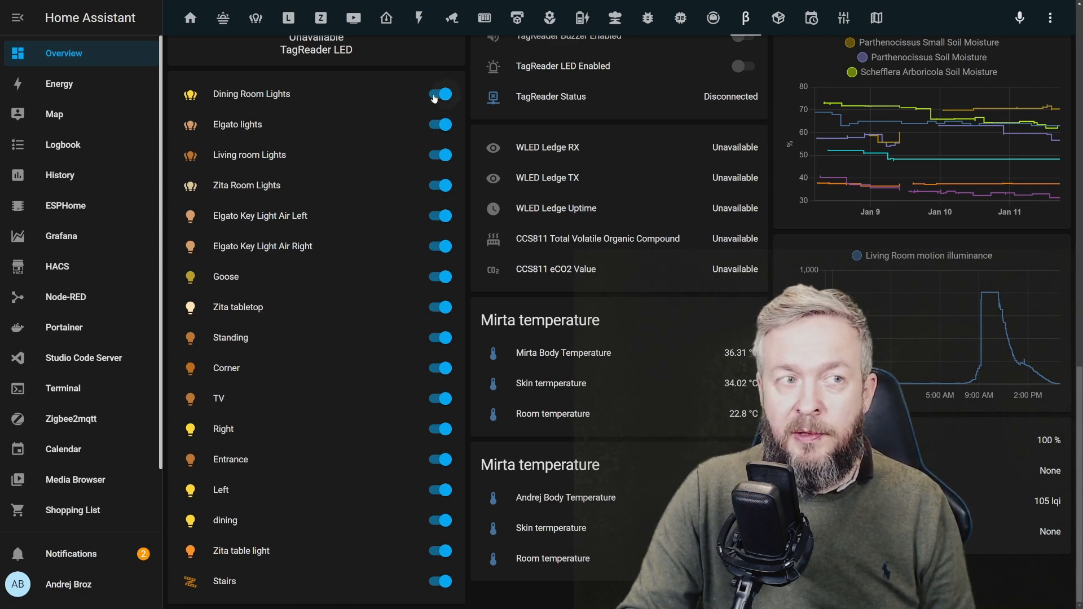
mouse_move(367, 93)
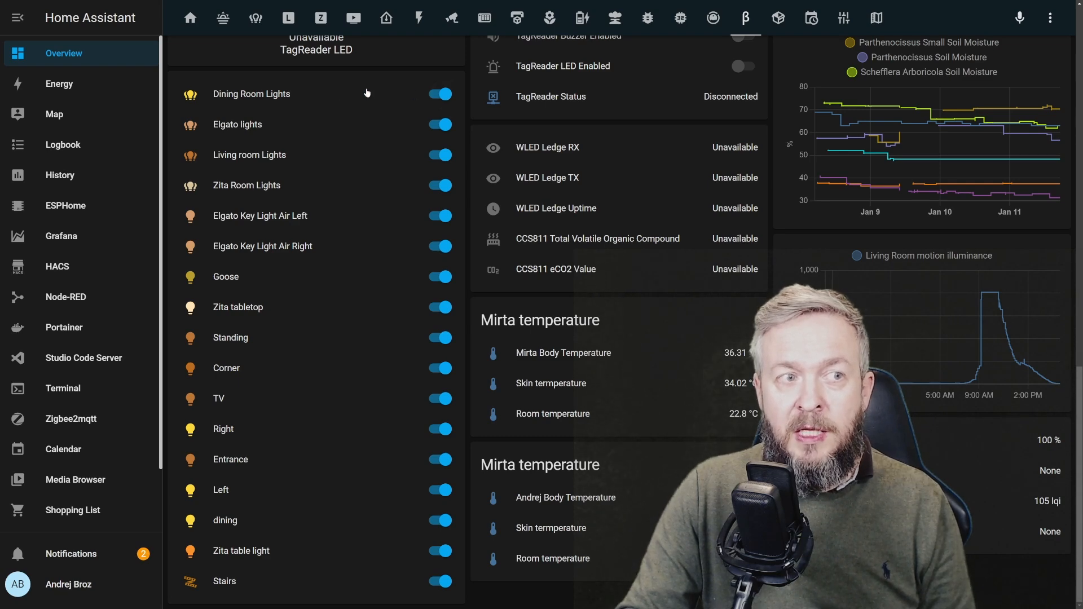
mouse_move(243, 475)
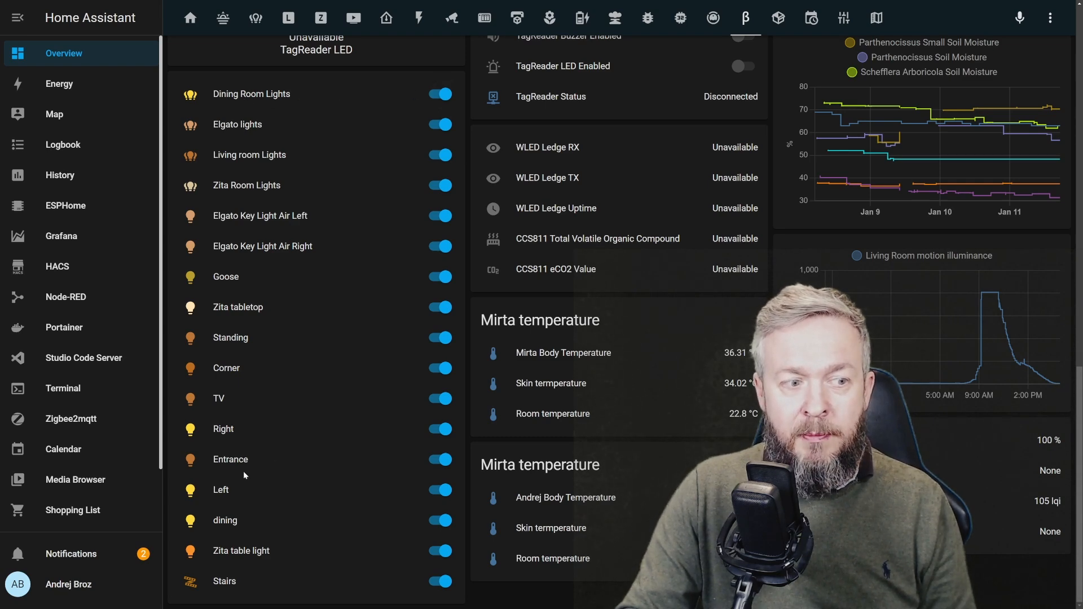
mouse_move(242, 492)
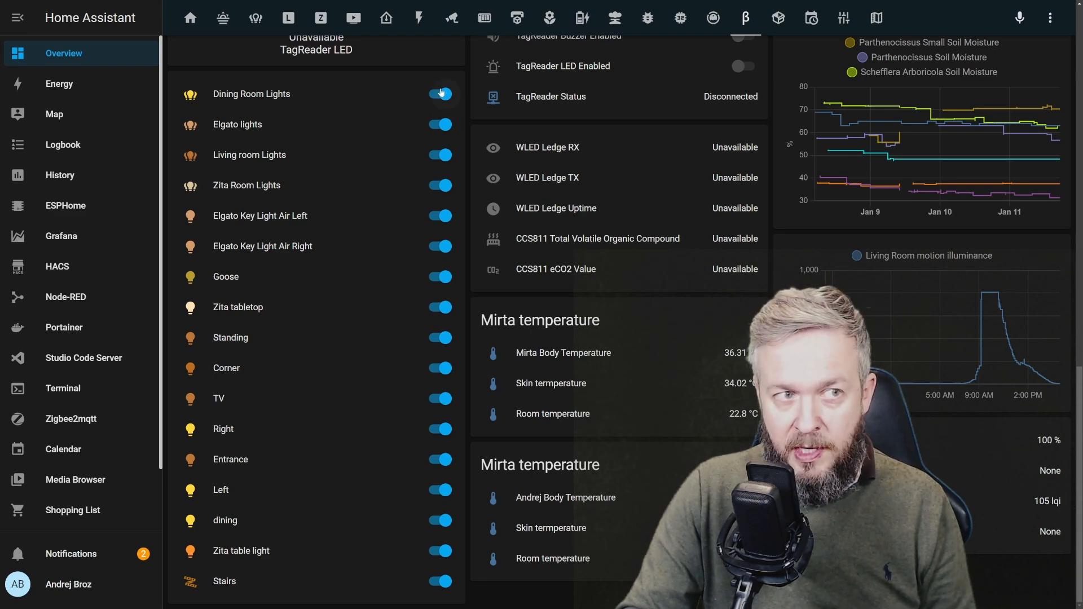
scroll("down", 3)
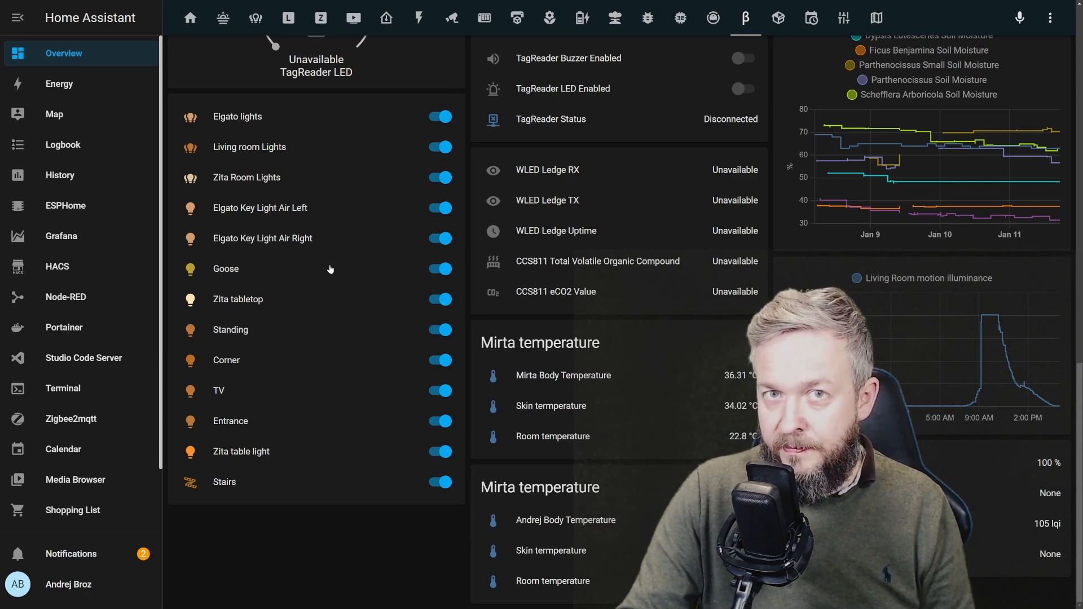
mouse_move(329, 269)
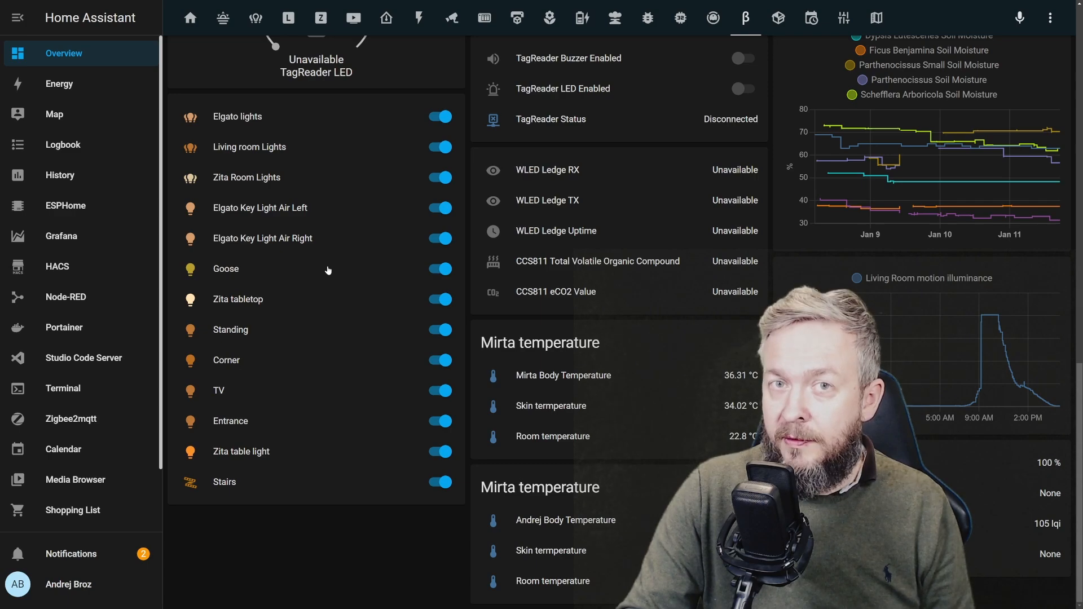
Step: Enter dashboard edit mode and save the auto-entities card filtering domain light, state on
left_click(1051, 17)
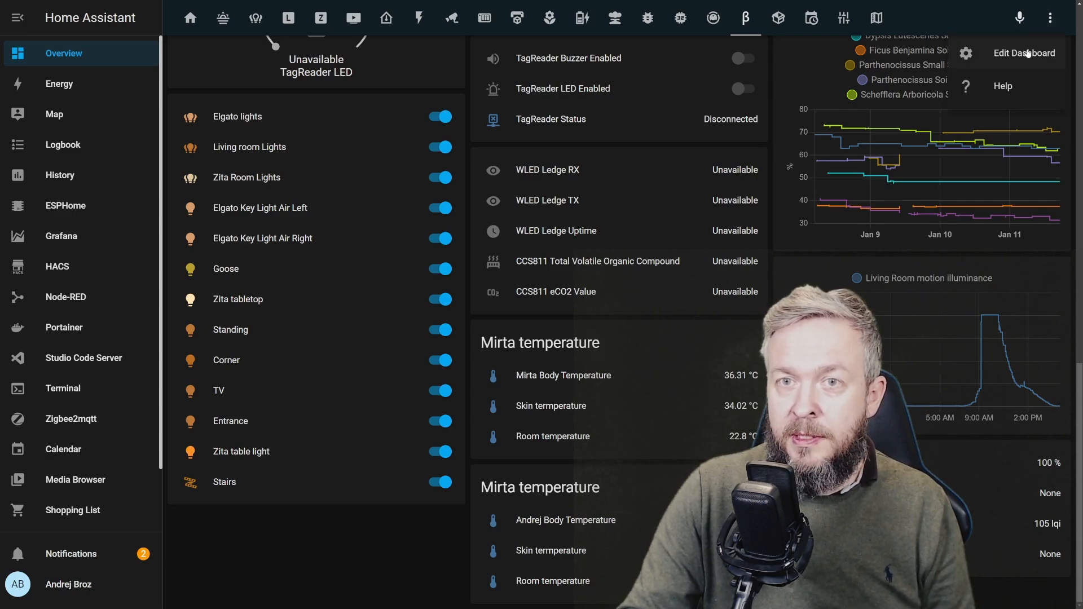
left_click(1023, 53)
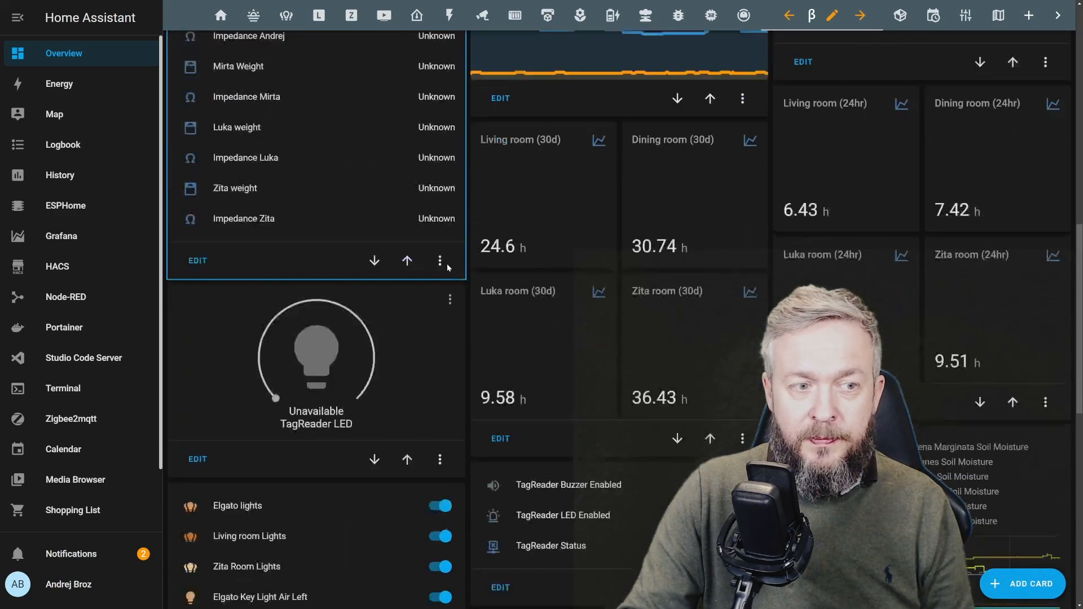
scroll("down", 3)
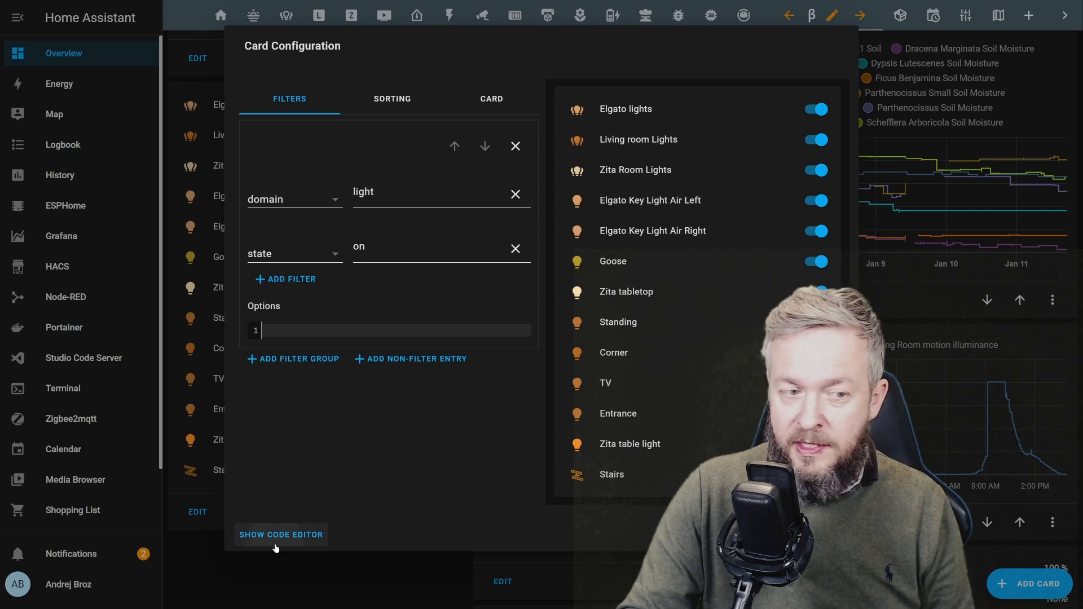
left_click(280, 535)
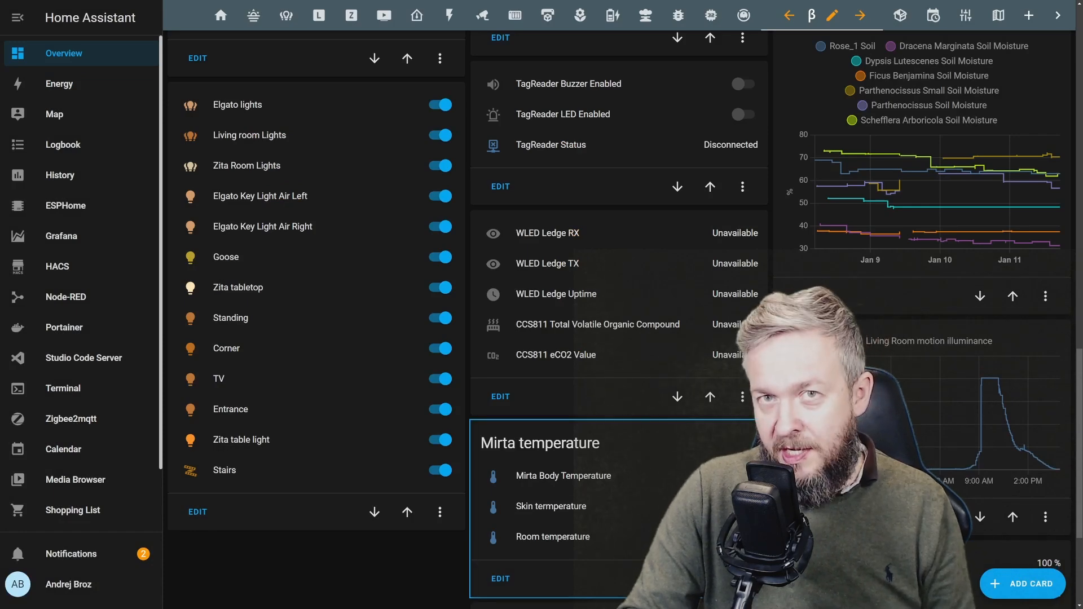
Step: Find auto-entities under HACS Frontend and read its README usage section
left_click(58, 266)
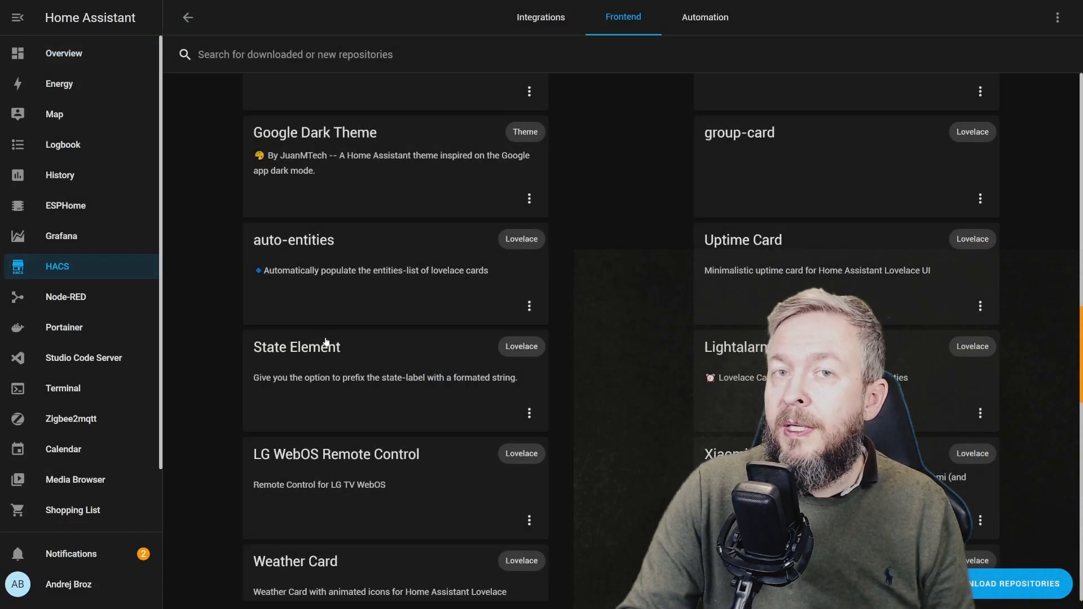
mouse_move(444, 278)
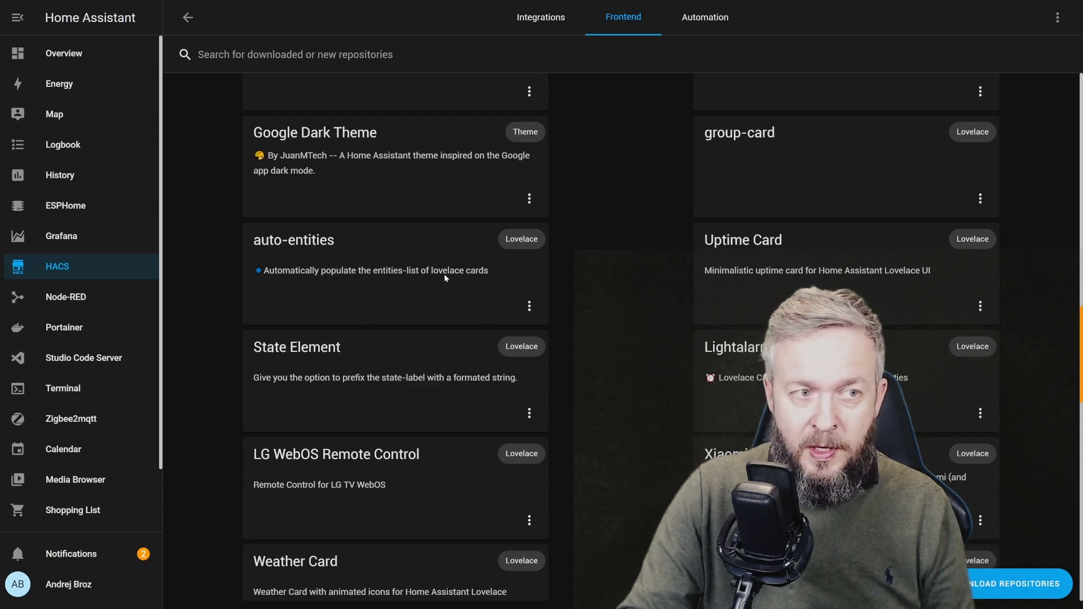
left_click(293, 240)
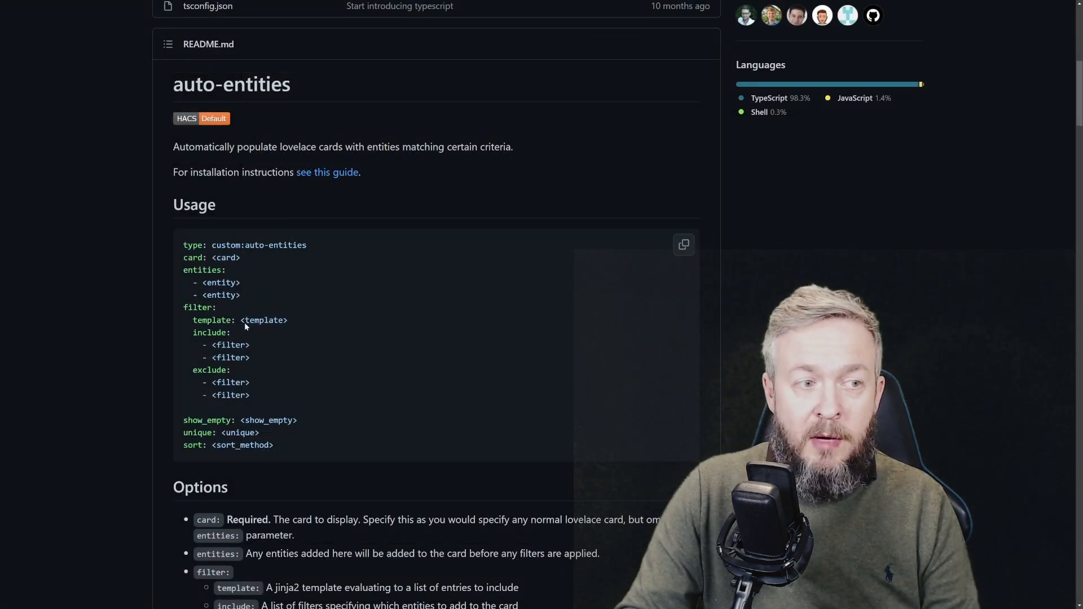
mouse_move(244, 369)
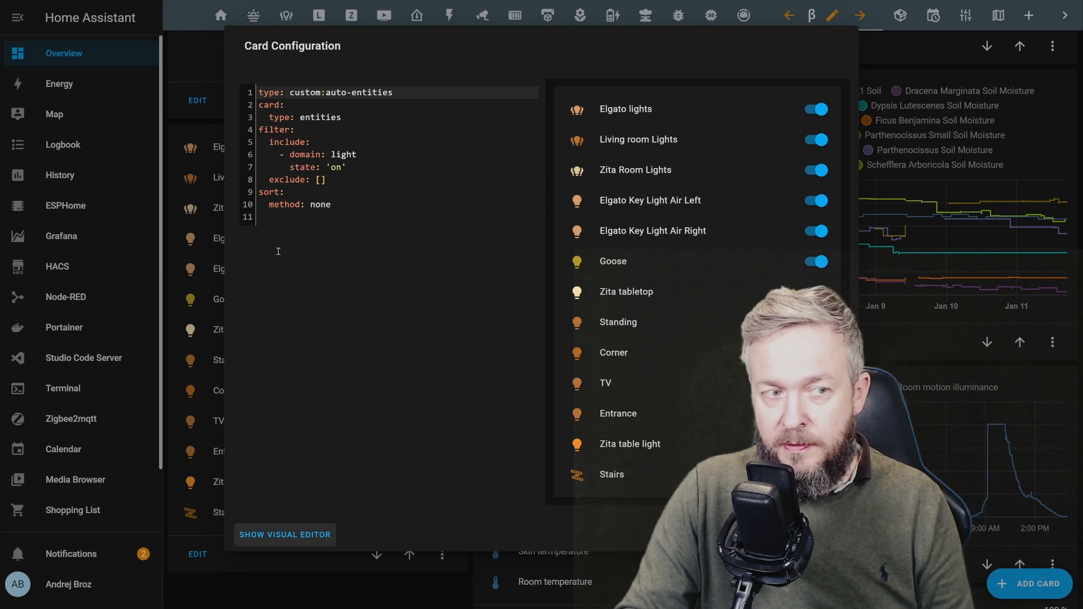
Step: Show the card in the visual editor, add a filter row and delete the empty one
left_click(283, 534)
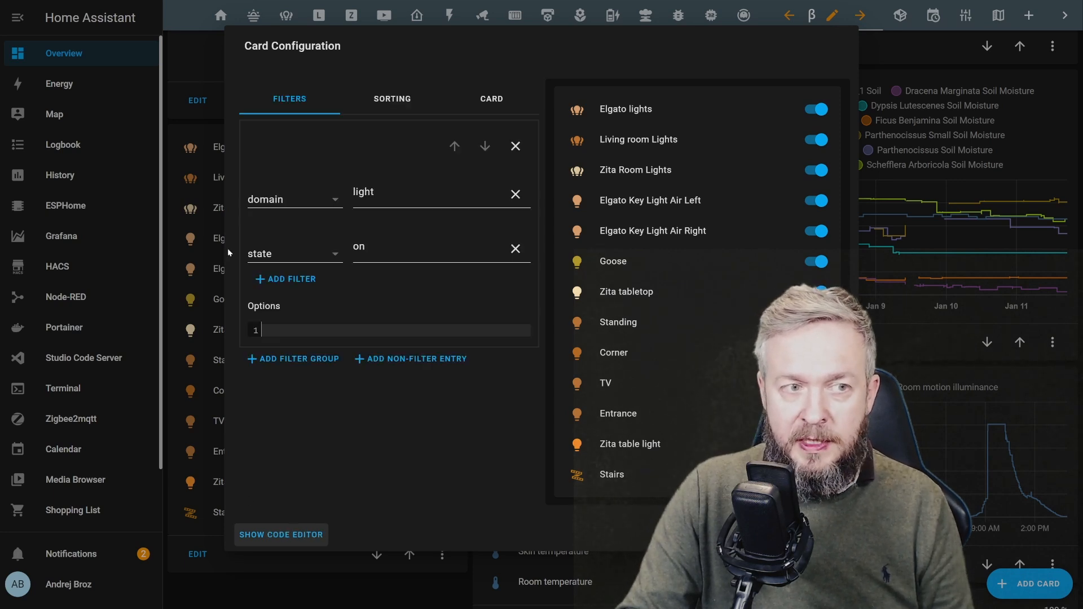
left_click(286, 280)
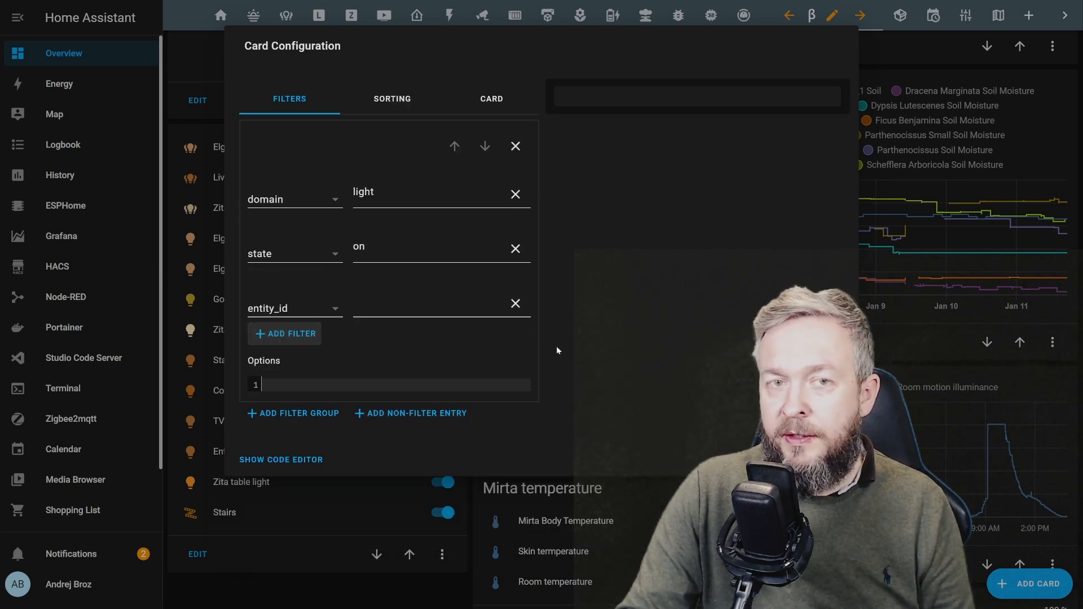
left_click(515, 304)
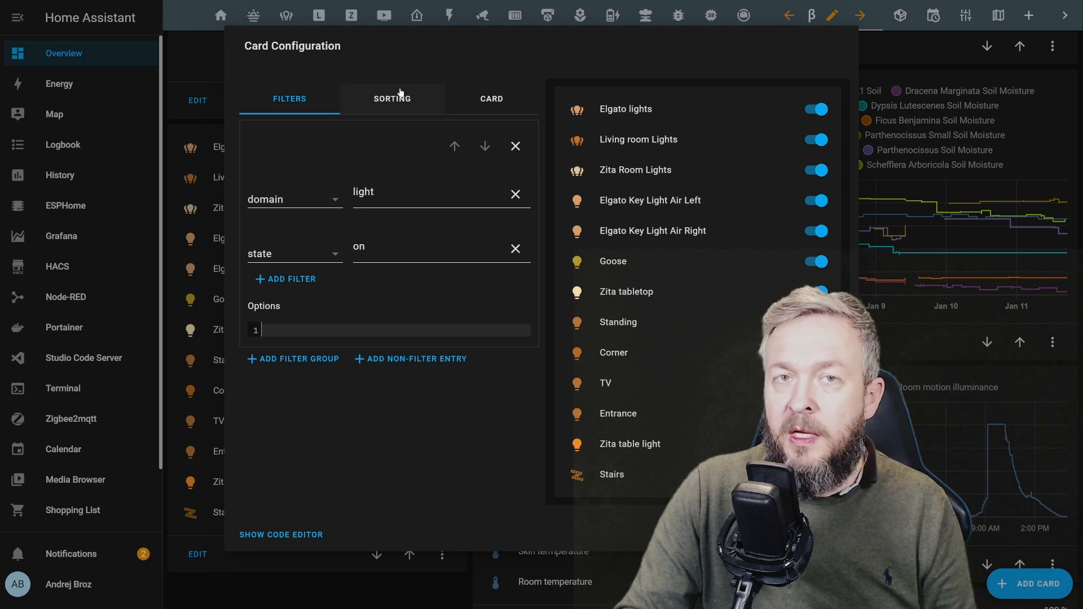
Step: Sort the card by friendly_name ascending with Numeric and Reverse off
left_click(392, 98)
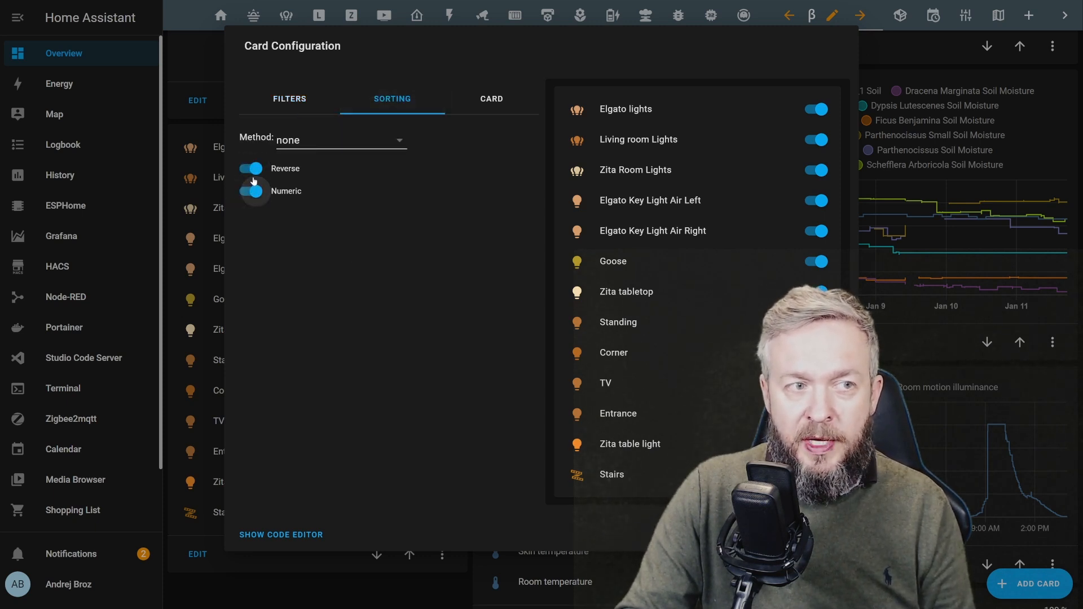
left_click(254, 191)
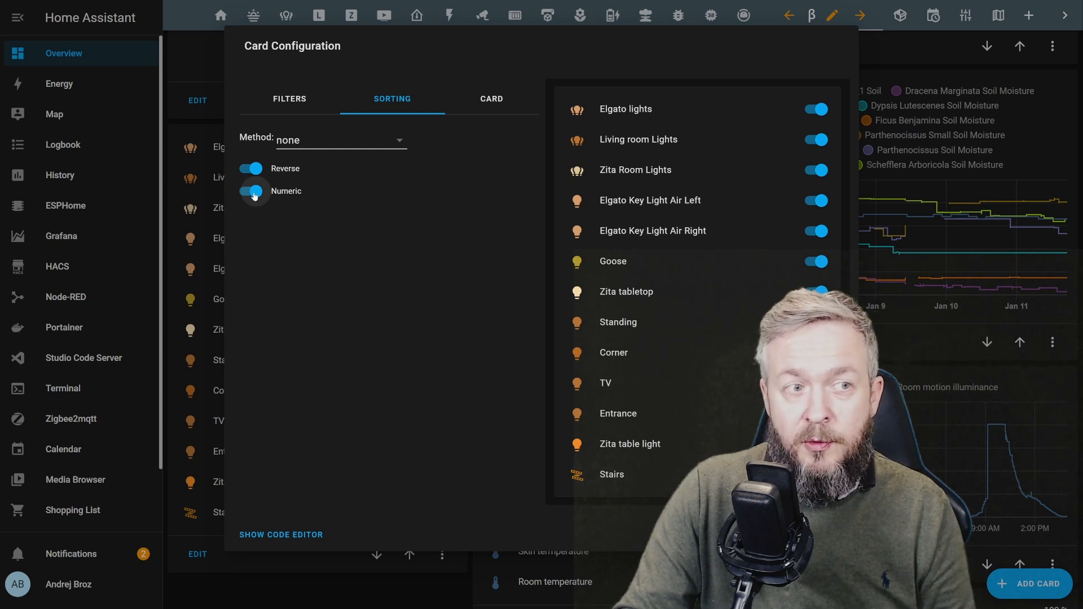
left_click(339, 140)
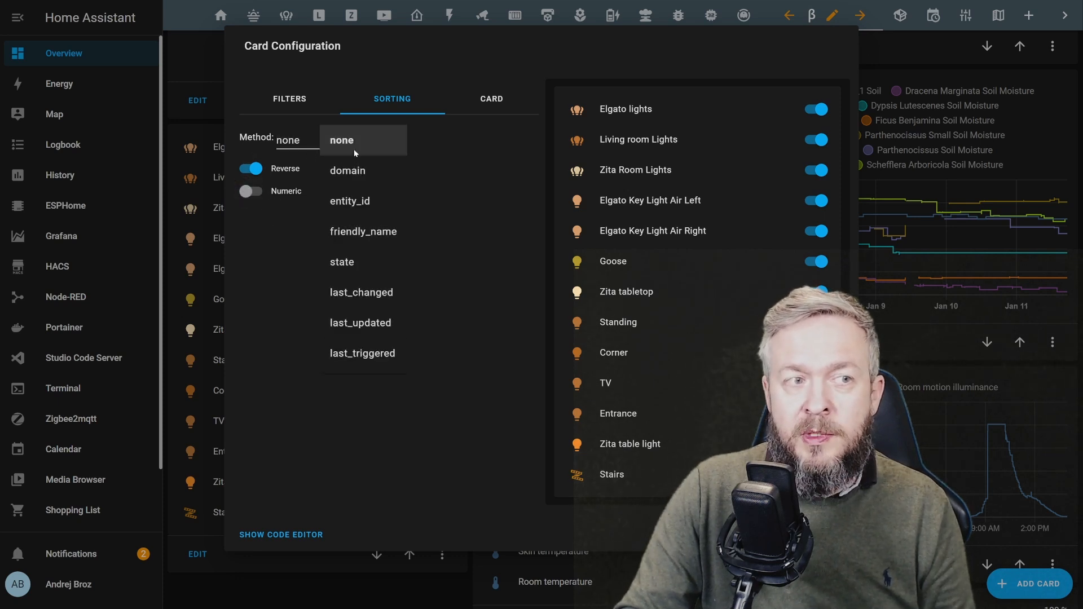
left_click(348, 170)
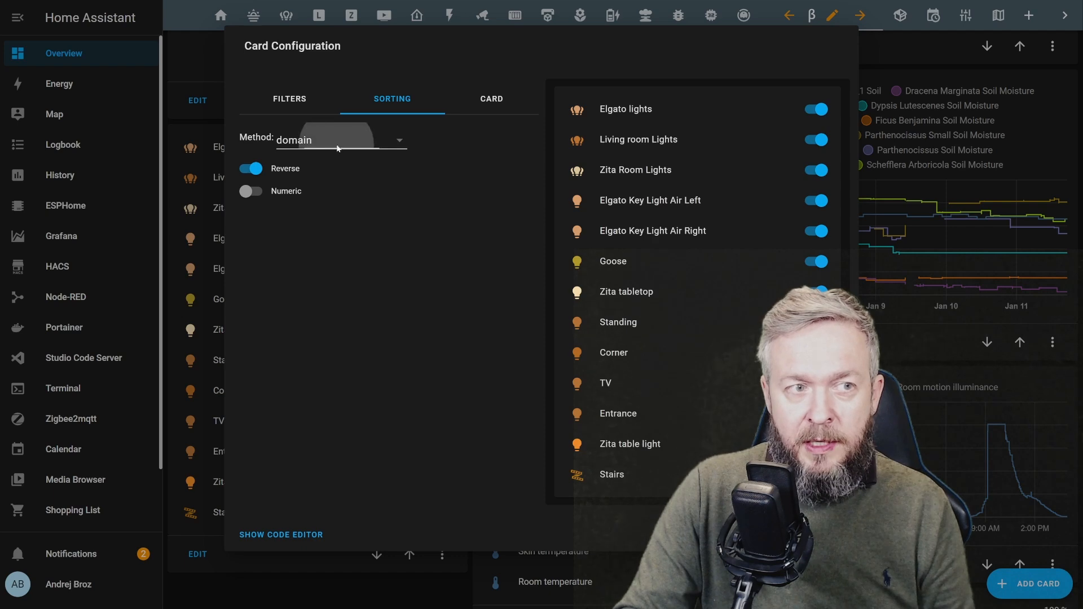
left_click(338, 139)
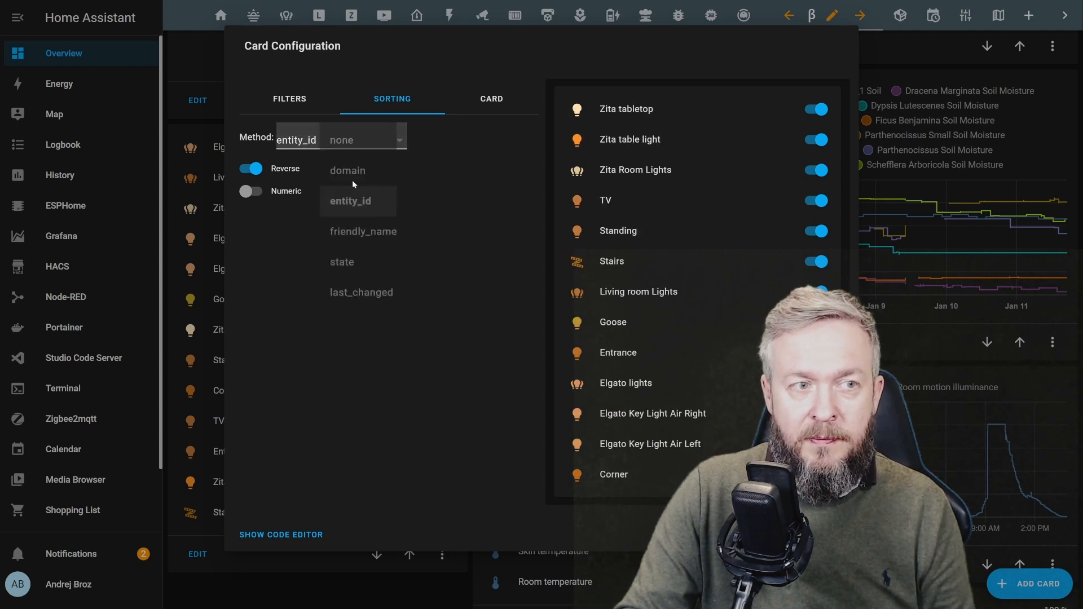
left_click(363, 231)
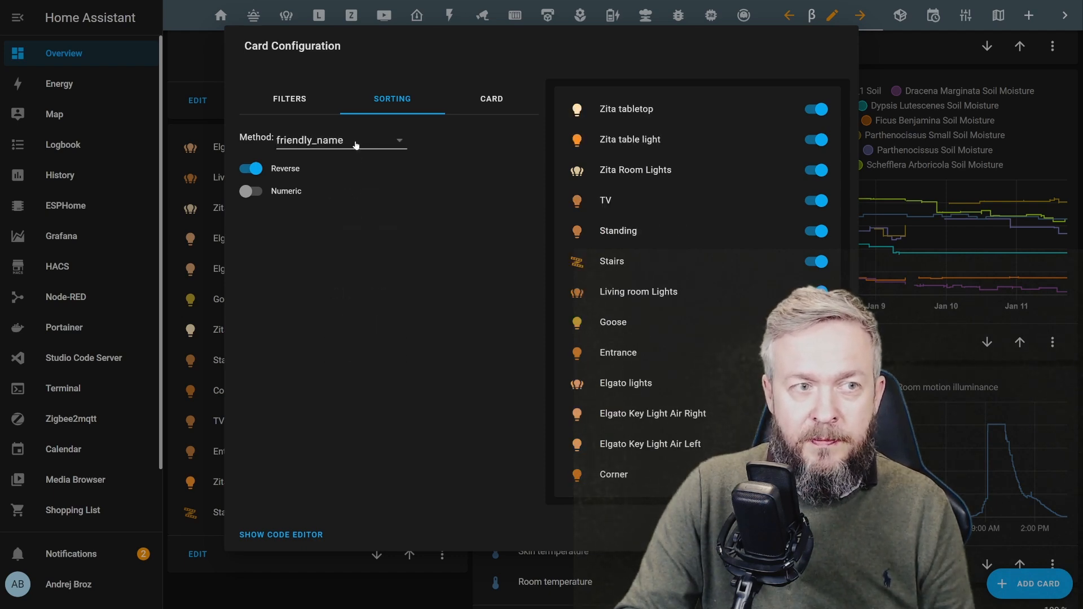
left_click(338, 140)
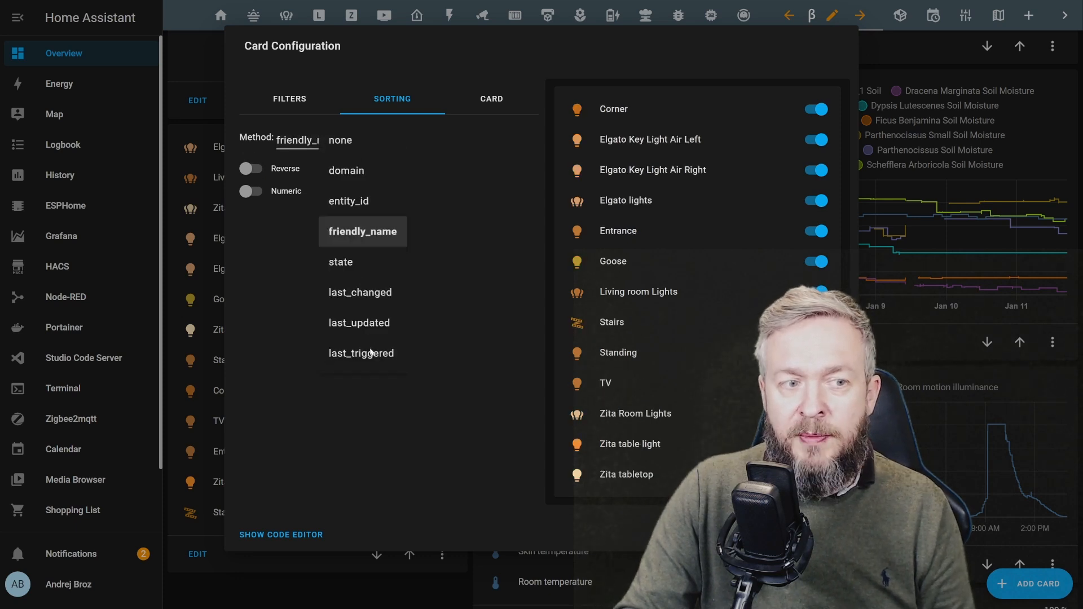
left_click(362, 231)
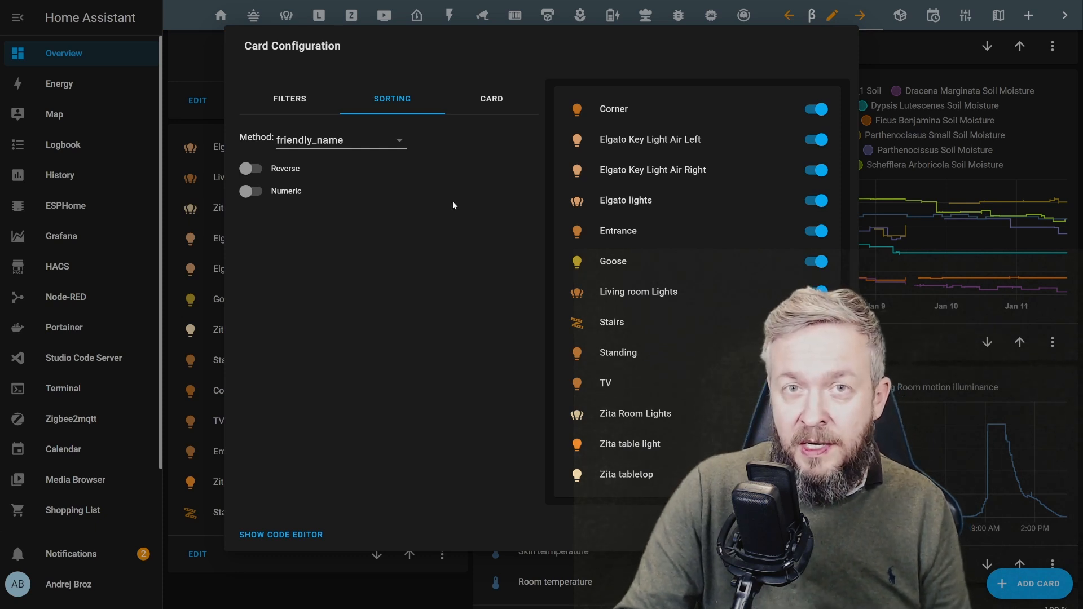
mouse_move(450, 232)
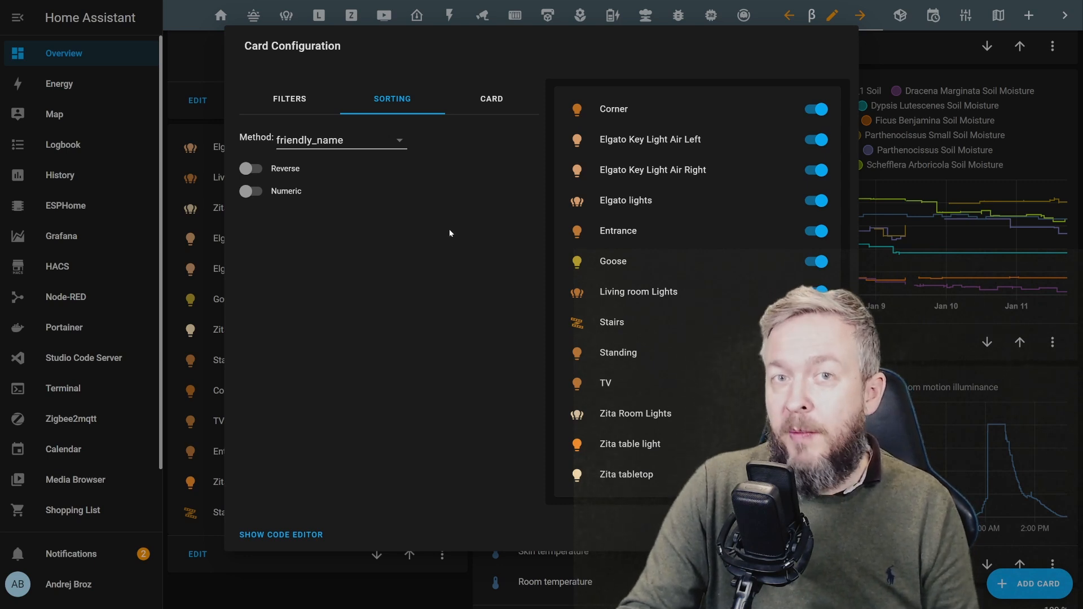
left_click(289, 98)
type("switc")
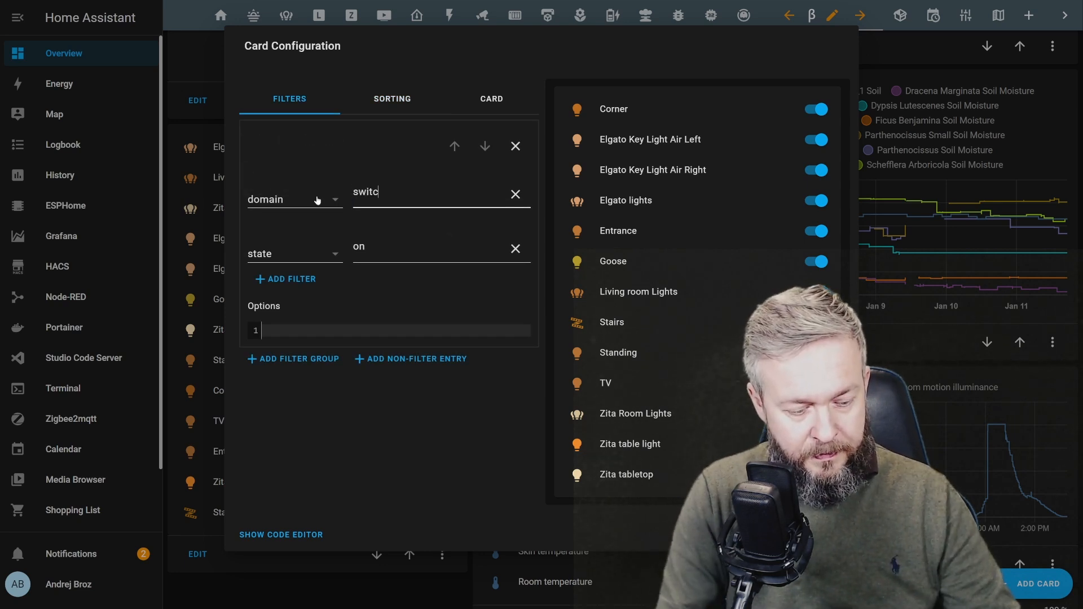
Step: Change the domain filter from light to switch, previewing the switches that are on
type("h")
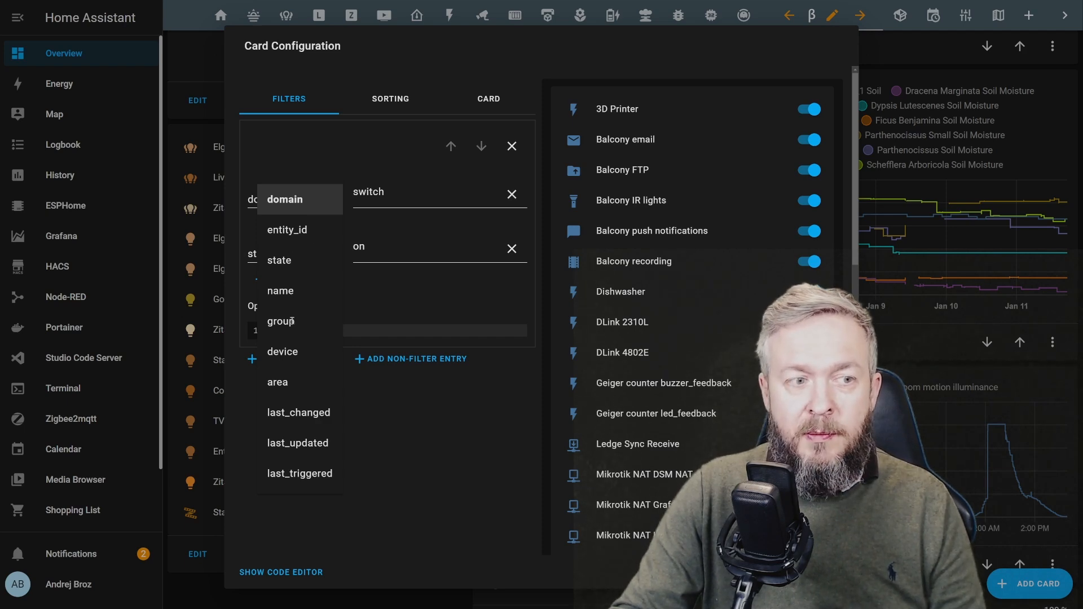
mouse_move(373, 523)
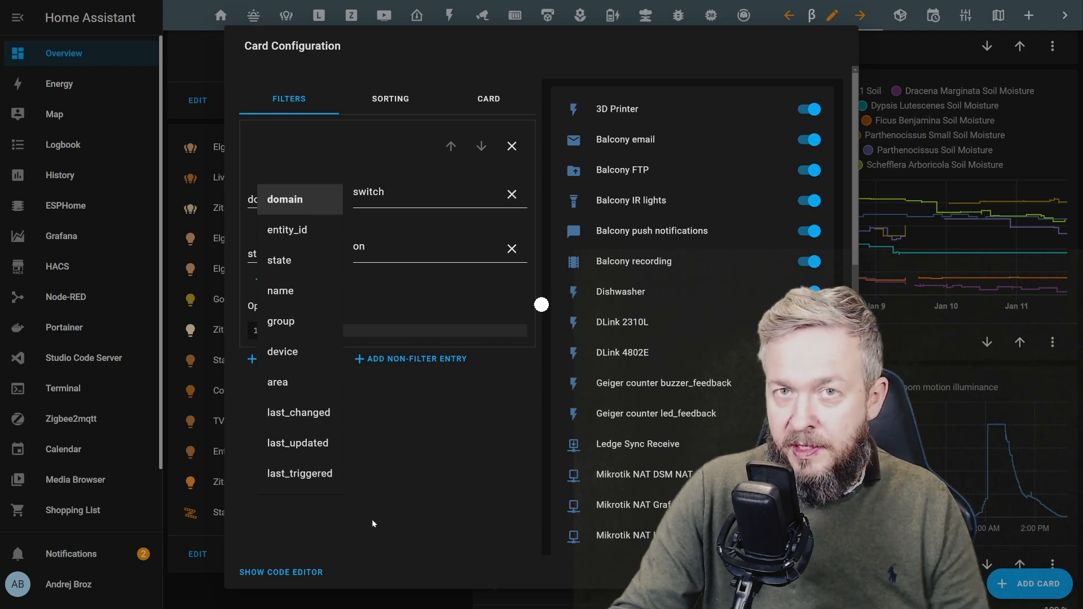
left_click(279, 259)
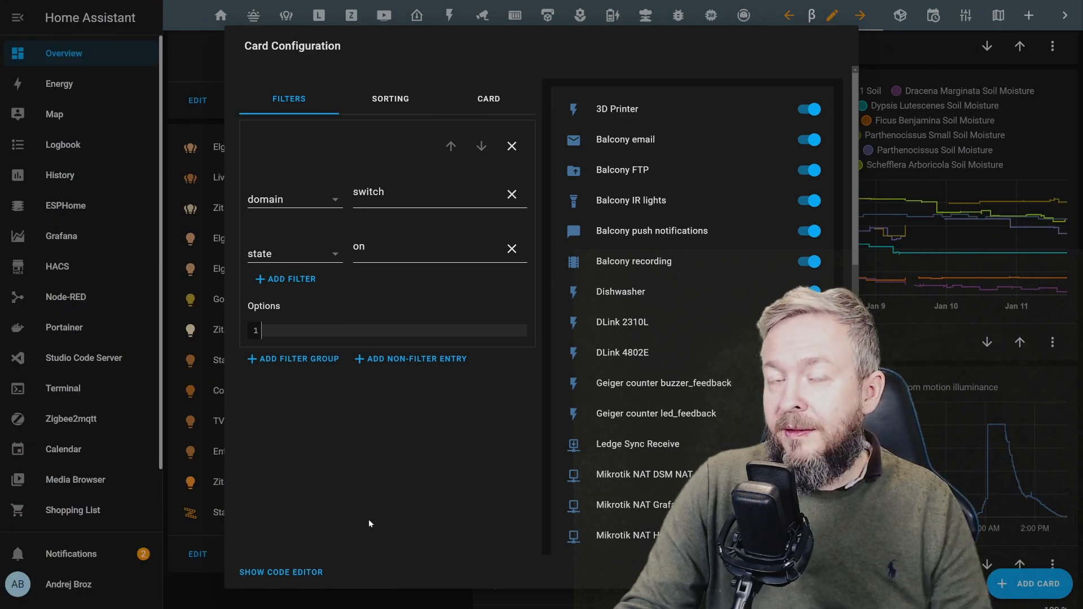
mouse_move(386, 521)
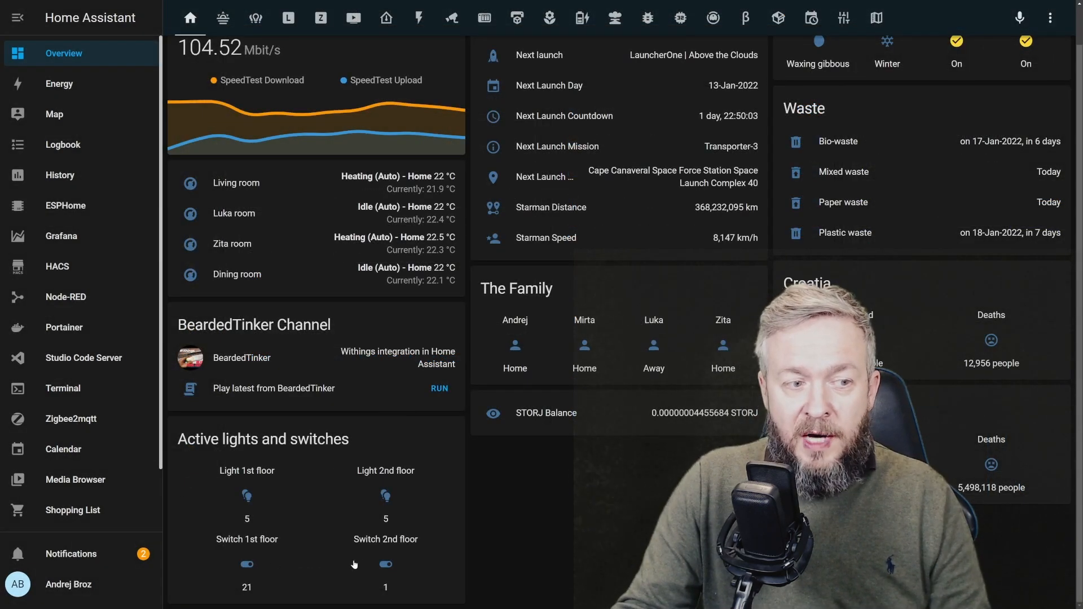
mouse_move(237, 472)
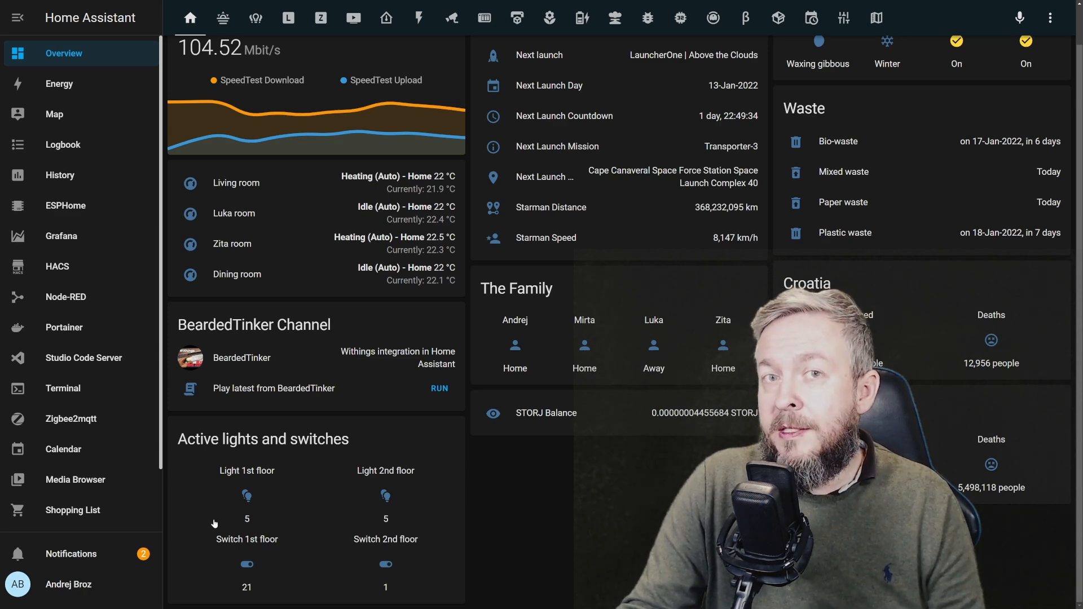
mouse_move(369, 559)
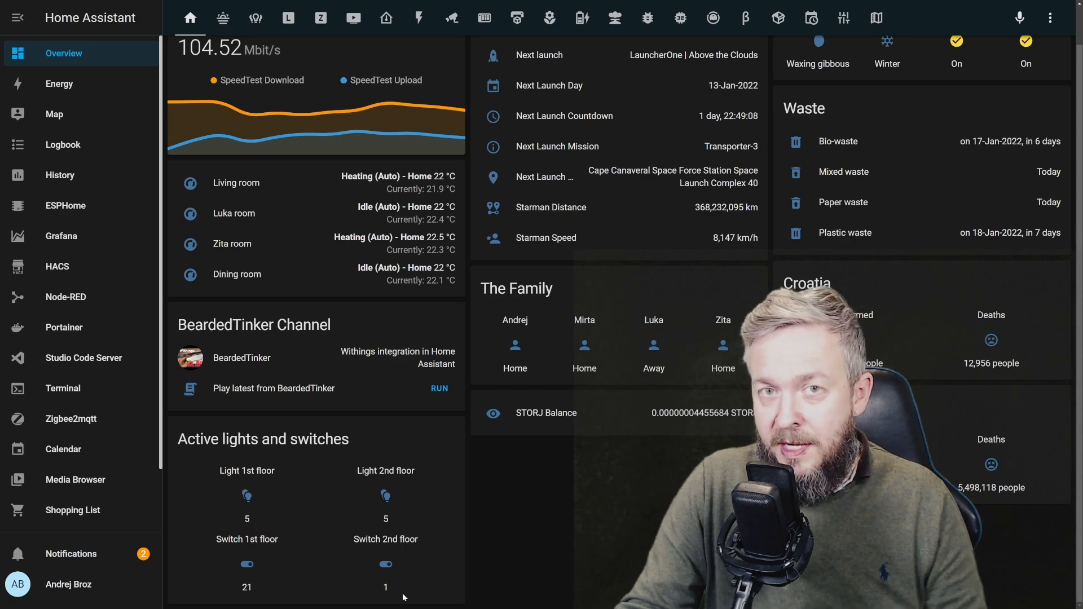
mouse_move(370, 543)
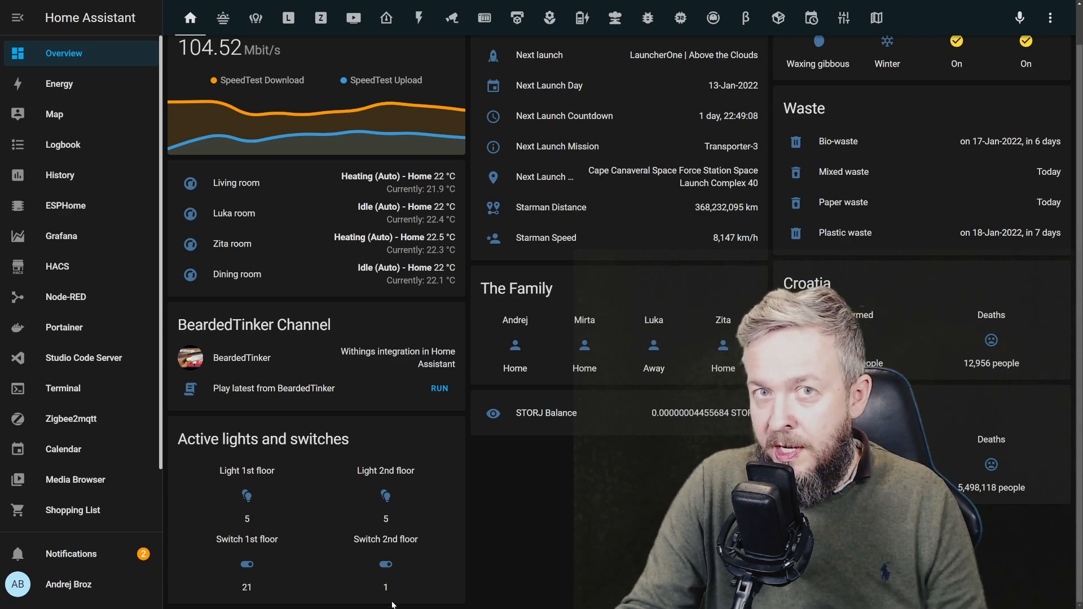
mouse_move(410, 562)
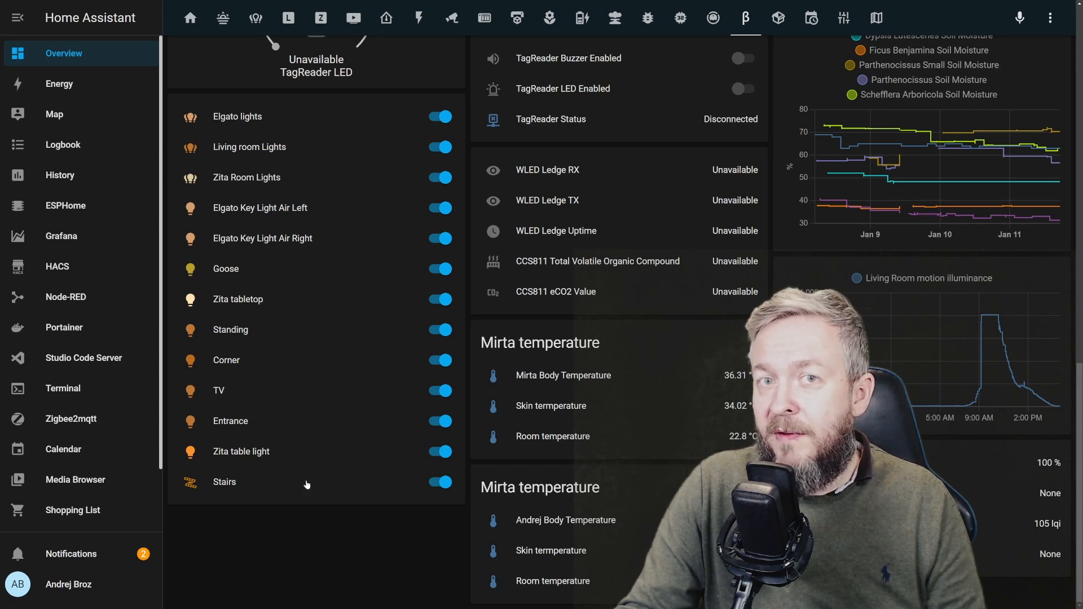
mouse_move(239, 145)
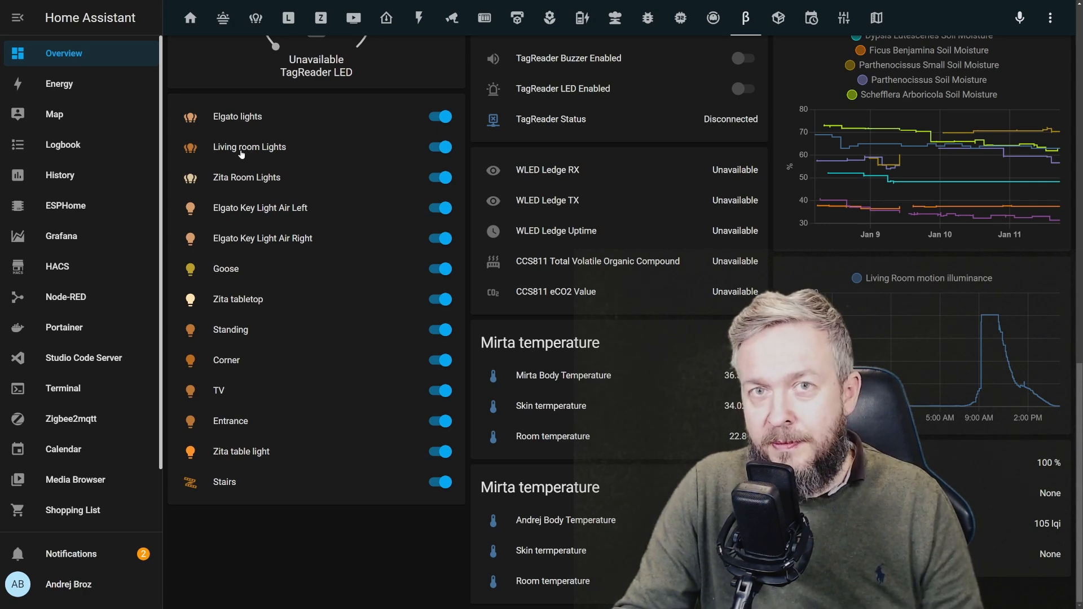
mouse_move(164, 262)
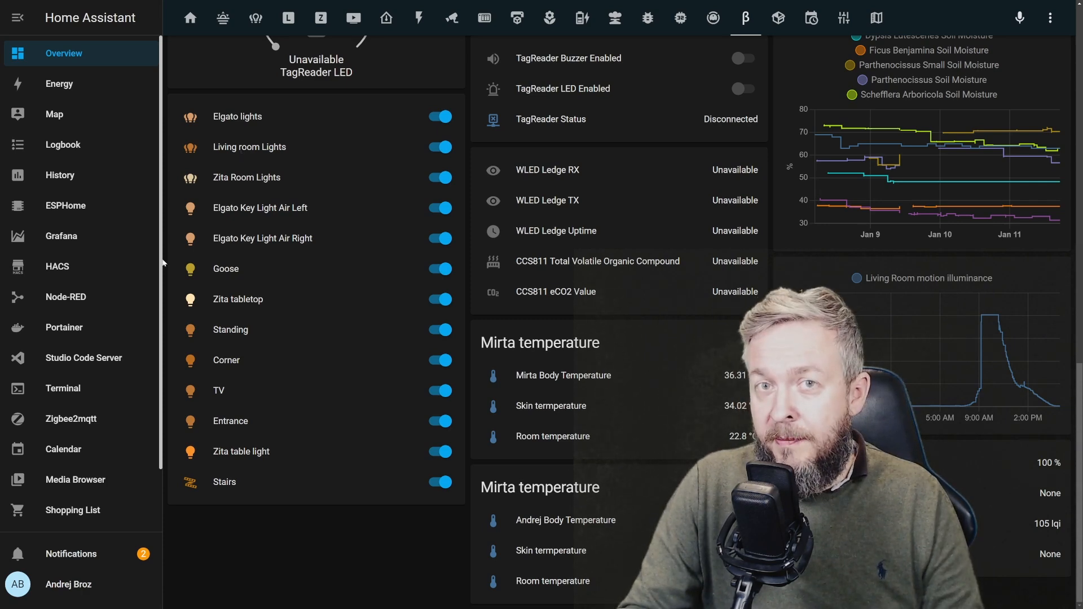